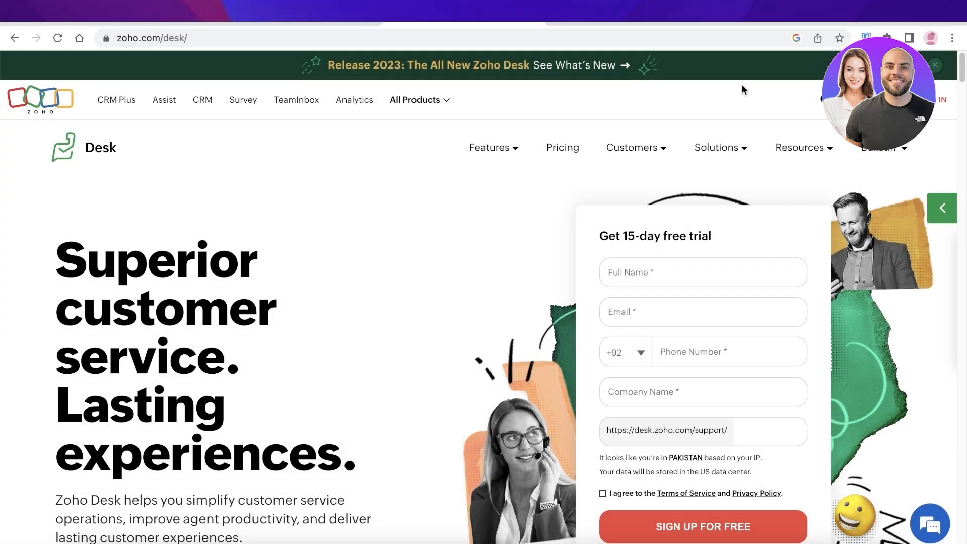
Step: Scroll the Zoho homepage's featured apps down to Desk and go to its product page
scroll("down", 3)
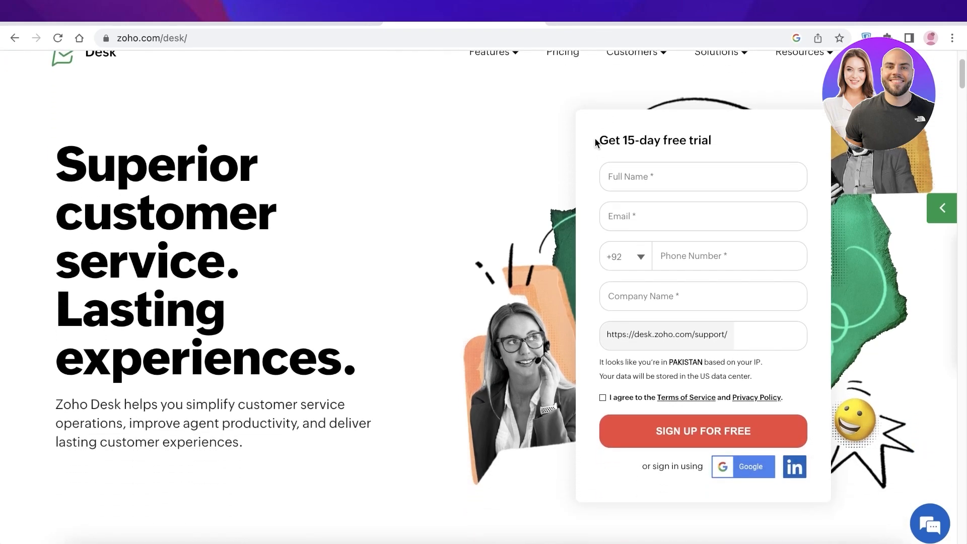
scroll("down", 3)
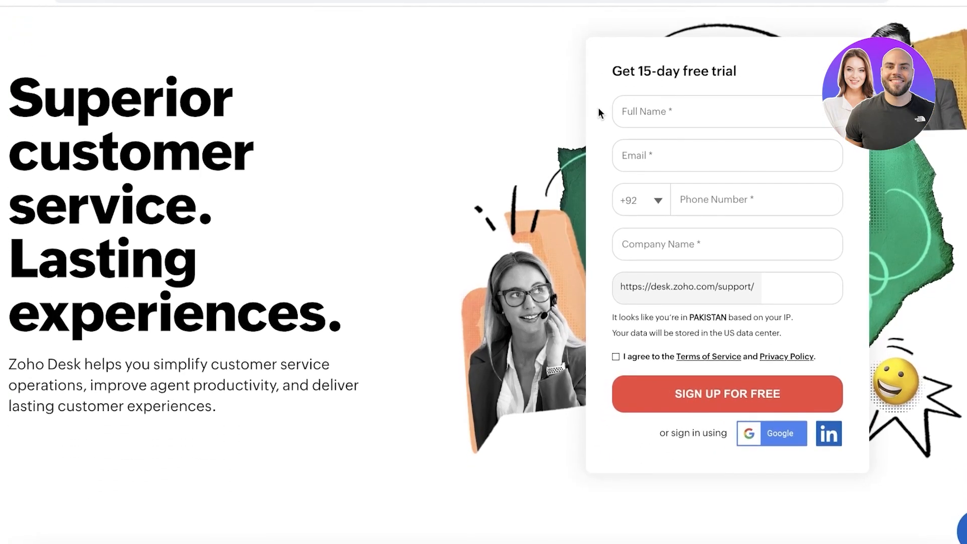
mouse_move(544, 118)
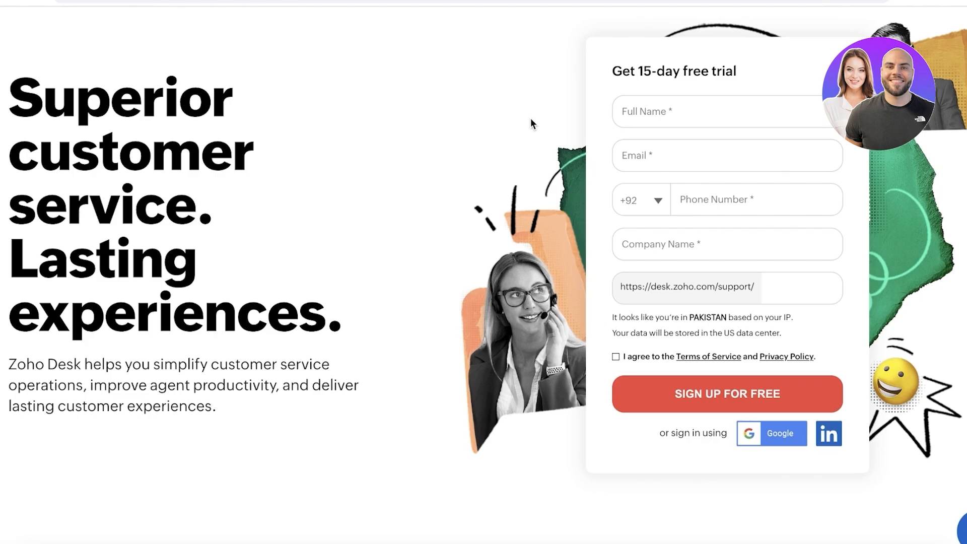
mouse_move(463, 144)
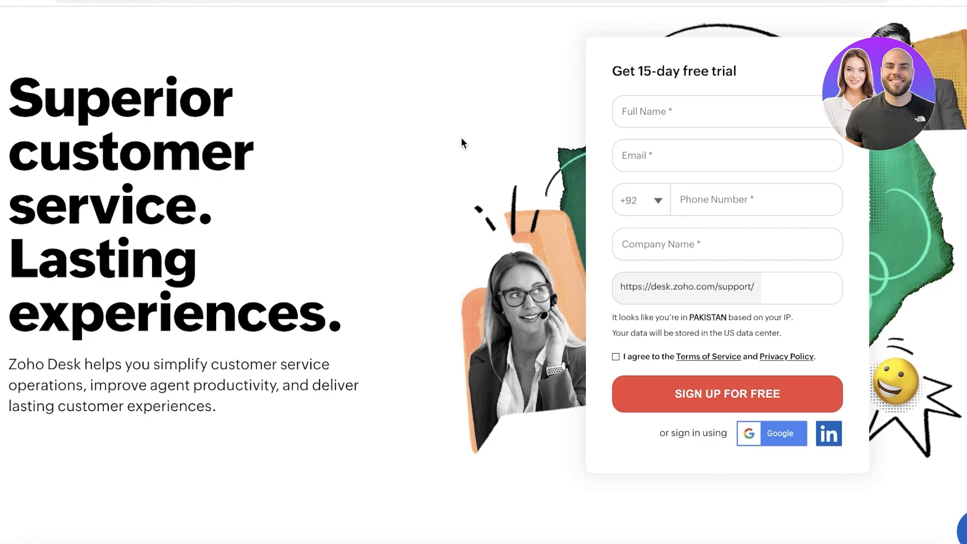
mouse_move(478, 140)
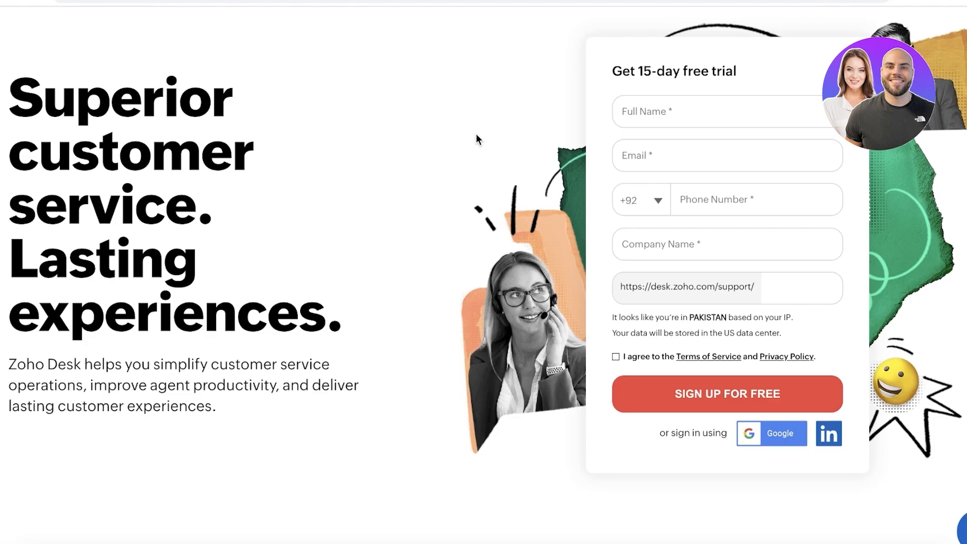
mouse_move(474, 142)
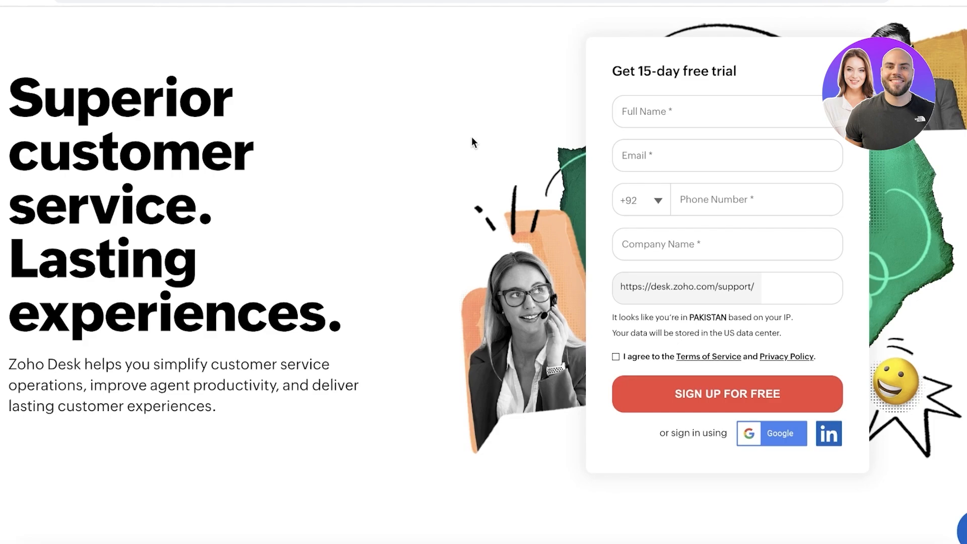
mouse_move(347, 99)
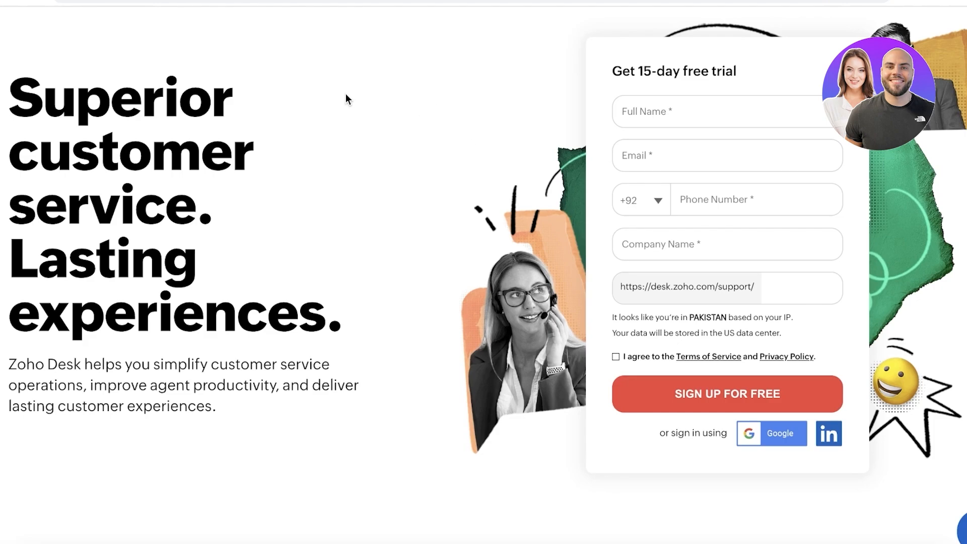
scroll("down", 3)
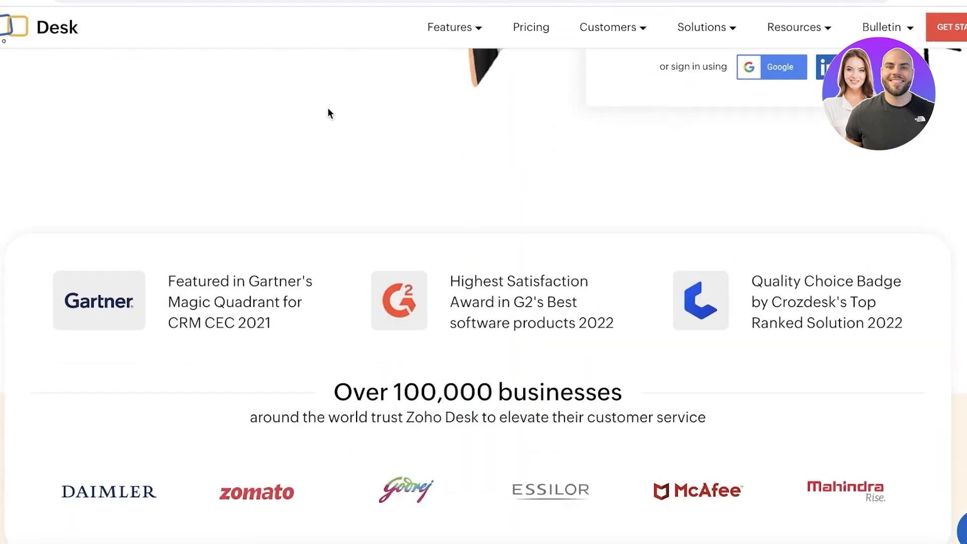
scroll("down", 3)
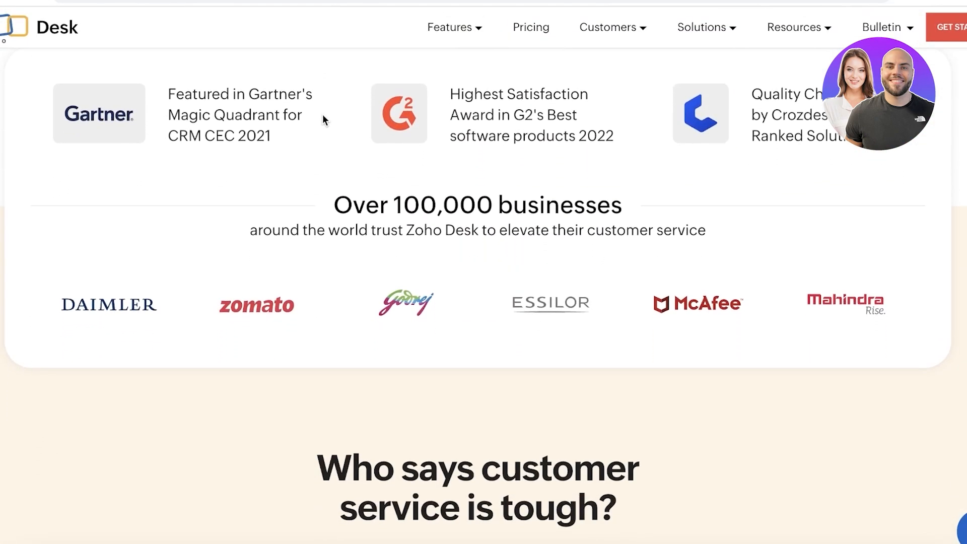
scroll("down", 3)
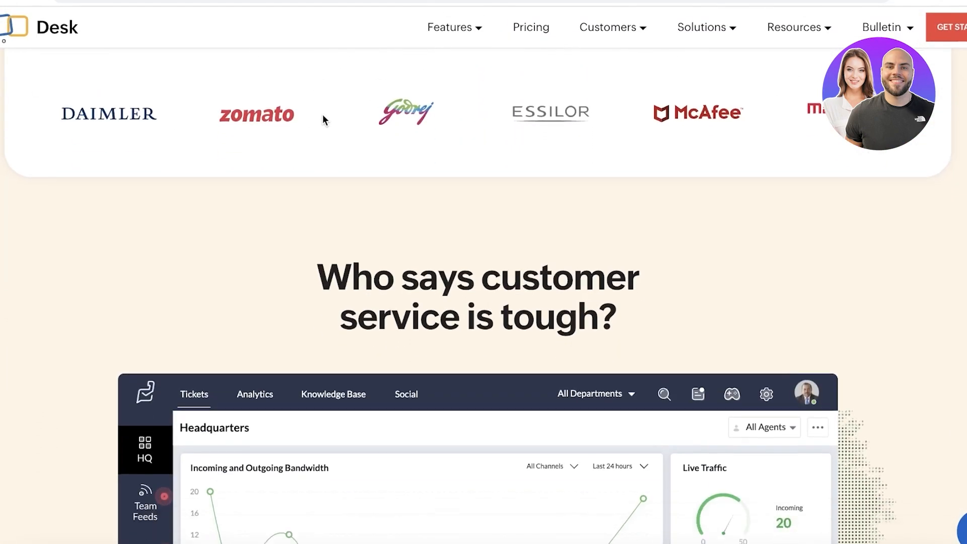
scroll("down", 3)
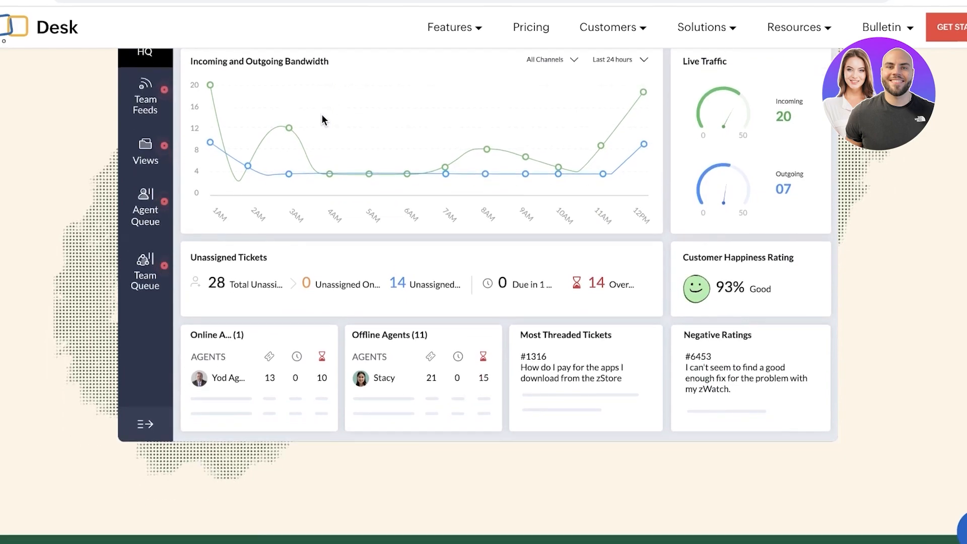
scroll("down", 3)
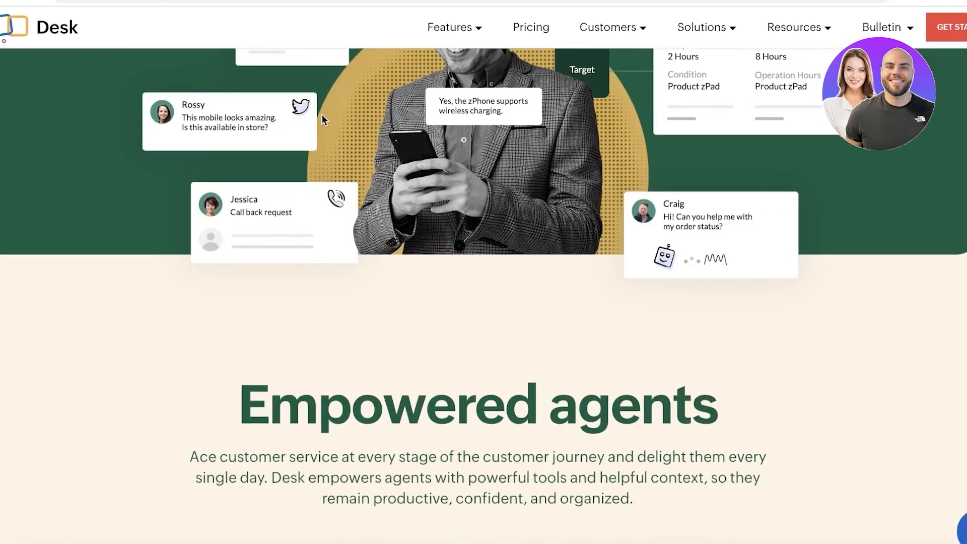
scroll("down", 3)
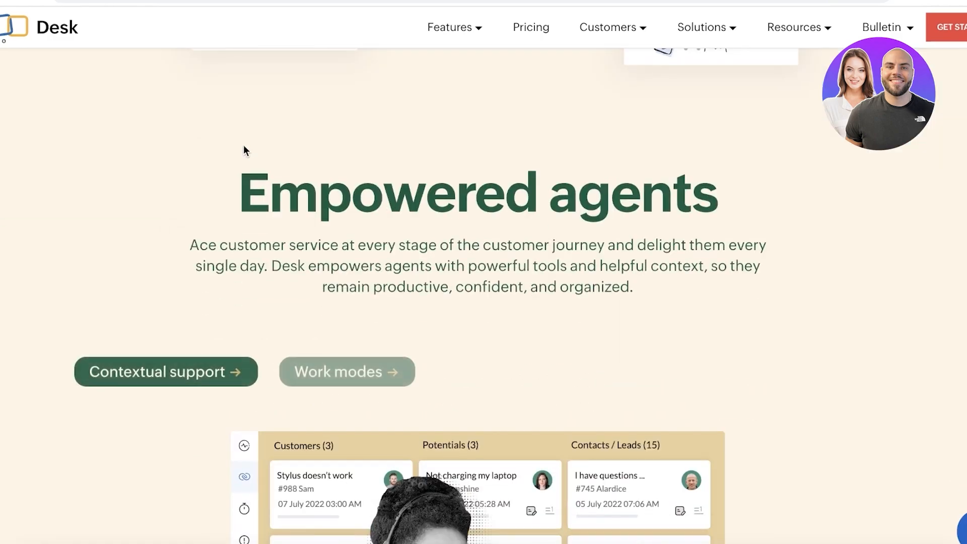
scroll("down", 3)
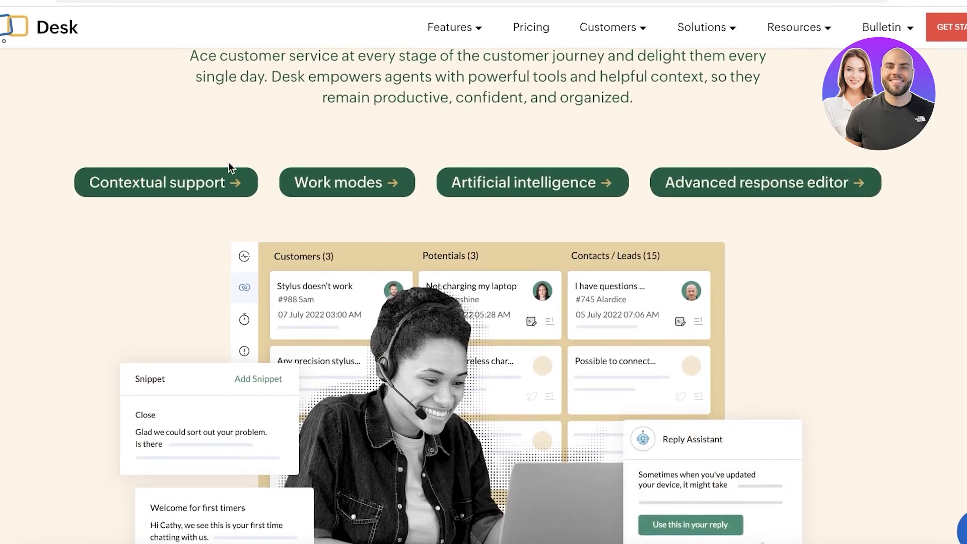
scroll("down", 3)
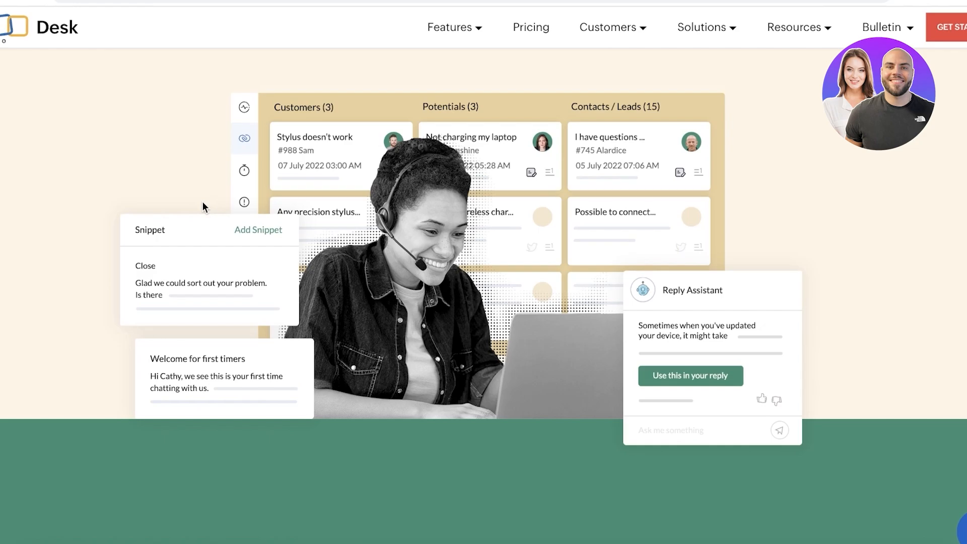
scroll("down", 3)
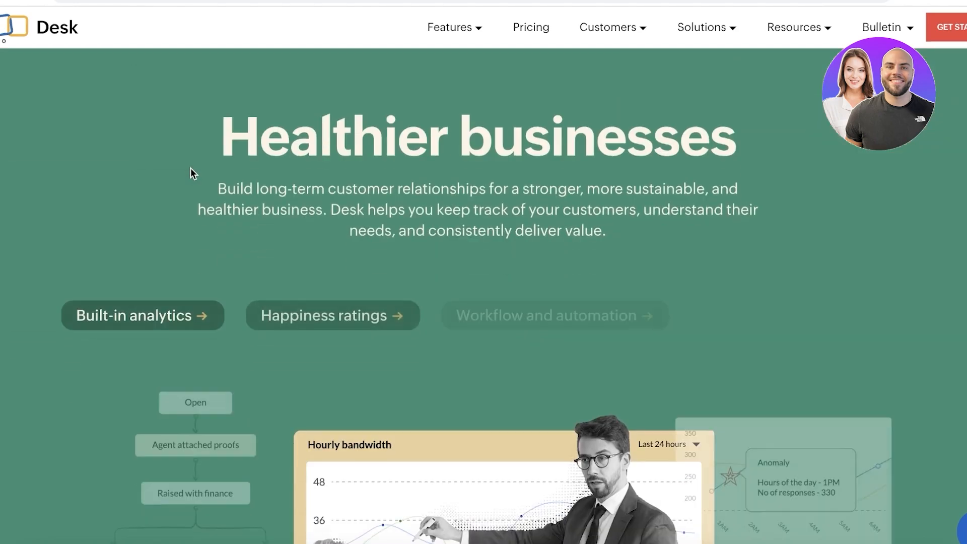
scroll("down", 3)
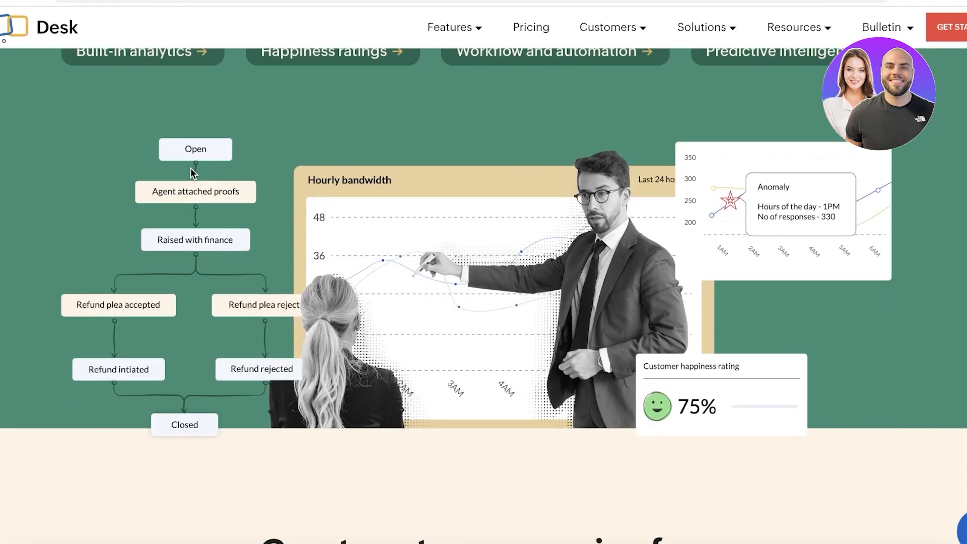
scroll("down", 3)
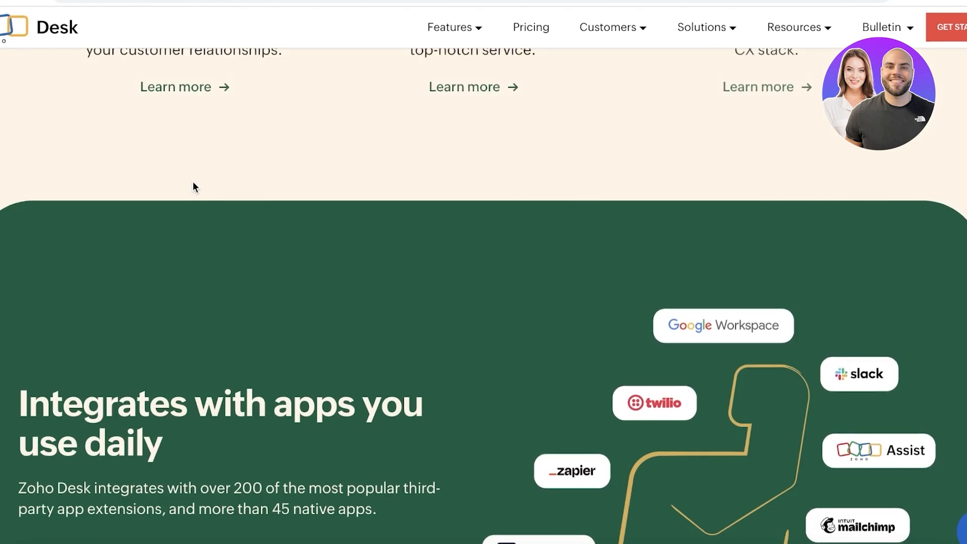
scroll("down", 3)
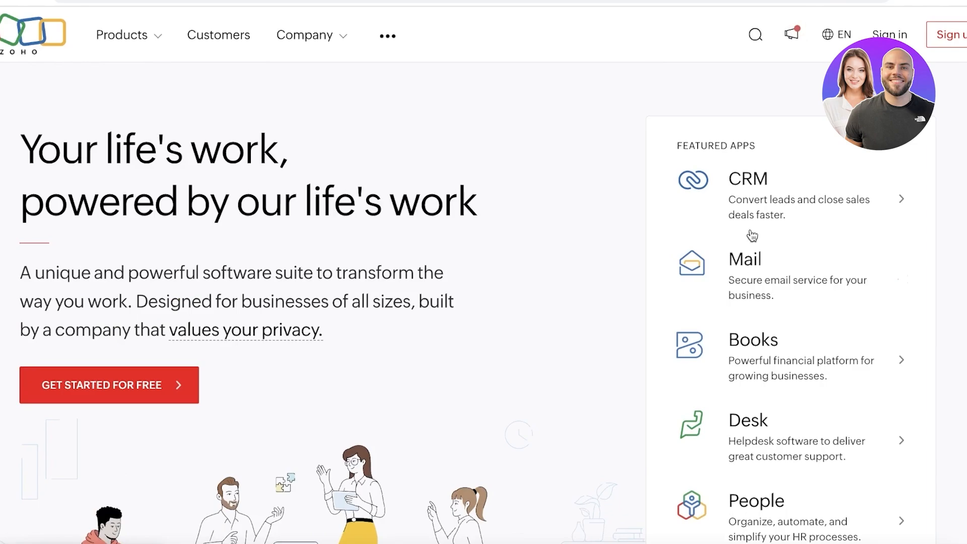
scroll("down", 3)
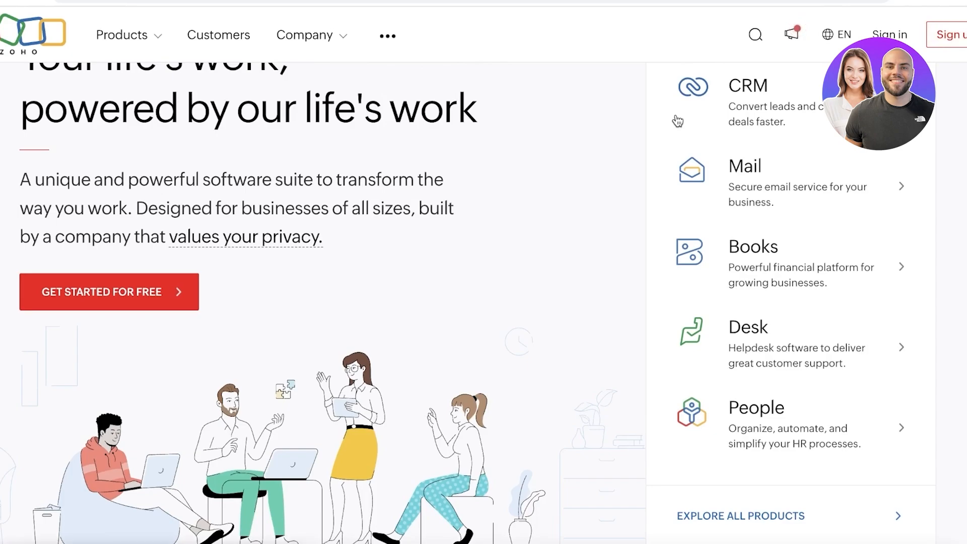
mouse_move(707, 343)
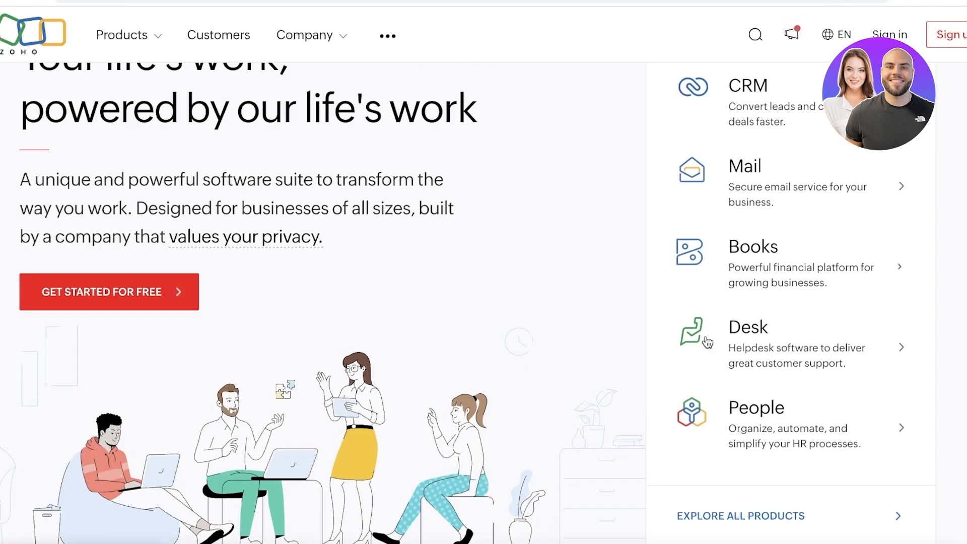
left_click(747, 327)
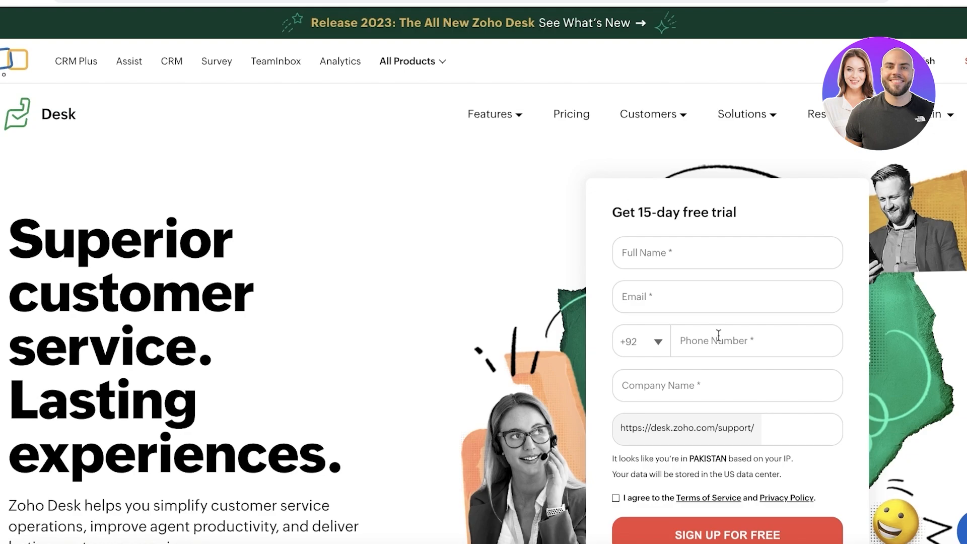
Step: Reach the free-trial form and choose Google under 'or sign in using'
scroll("down", 3)
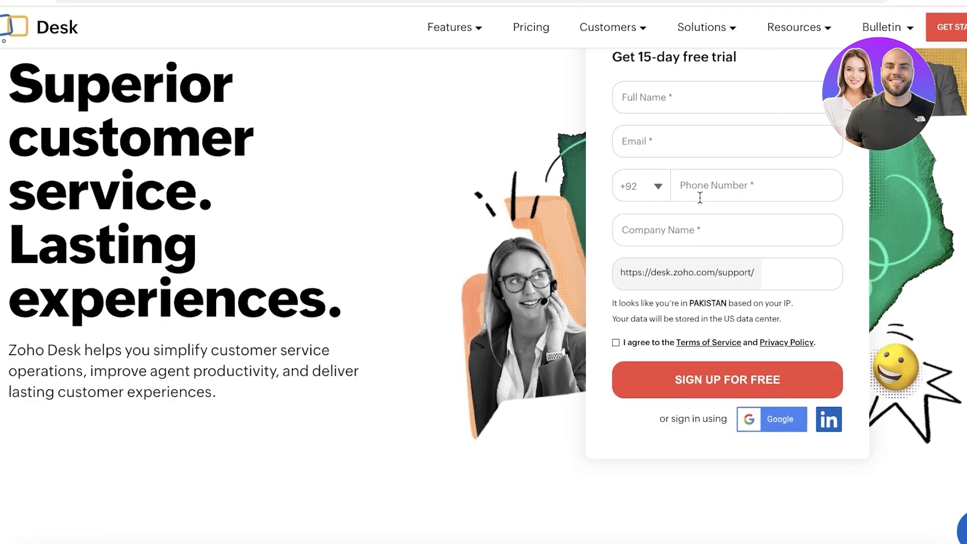
scroll("down", 3)
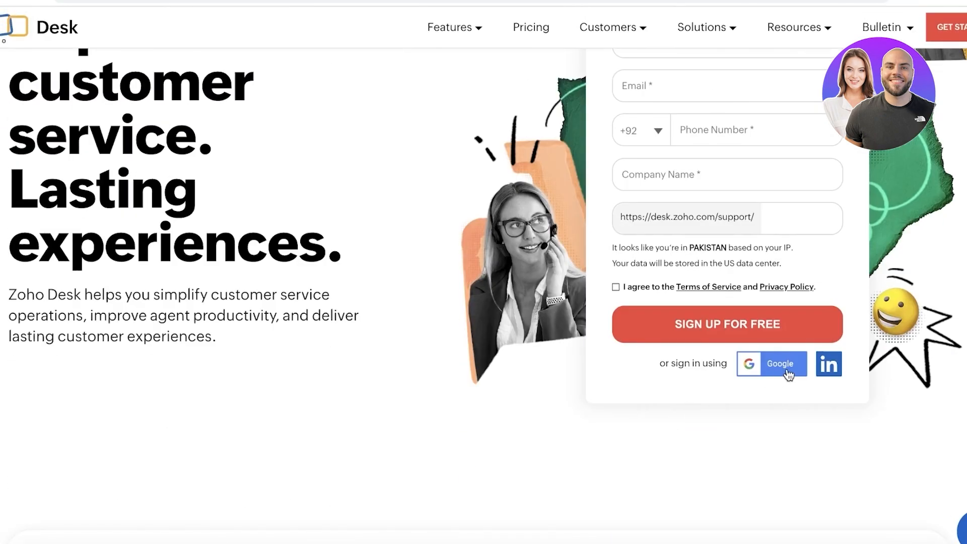
left_click(771, 364)
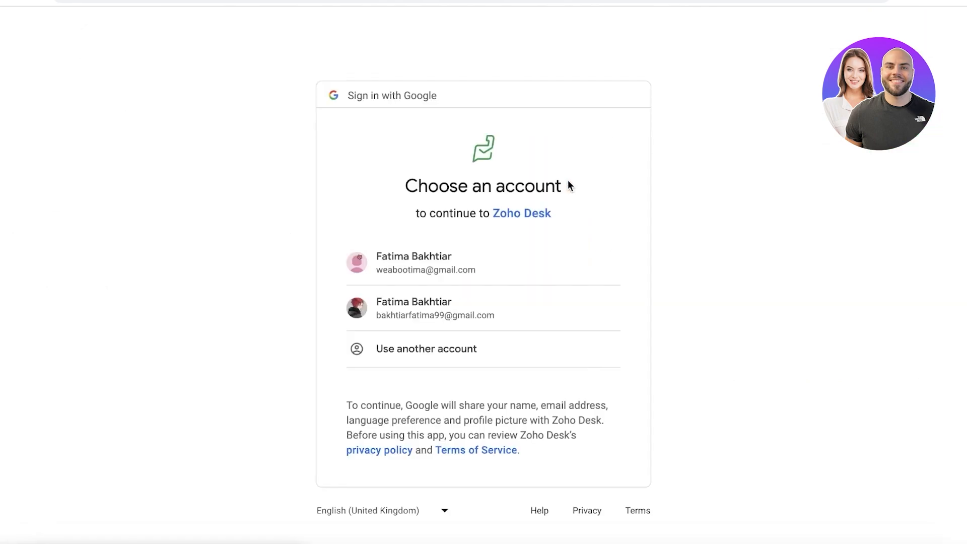
left_click(425, 262)
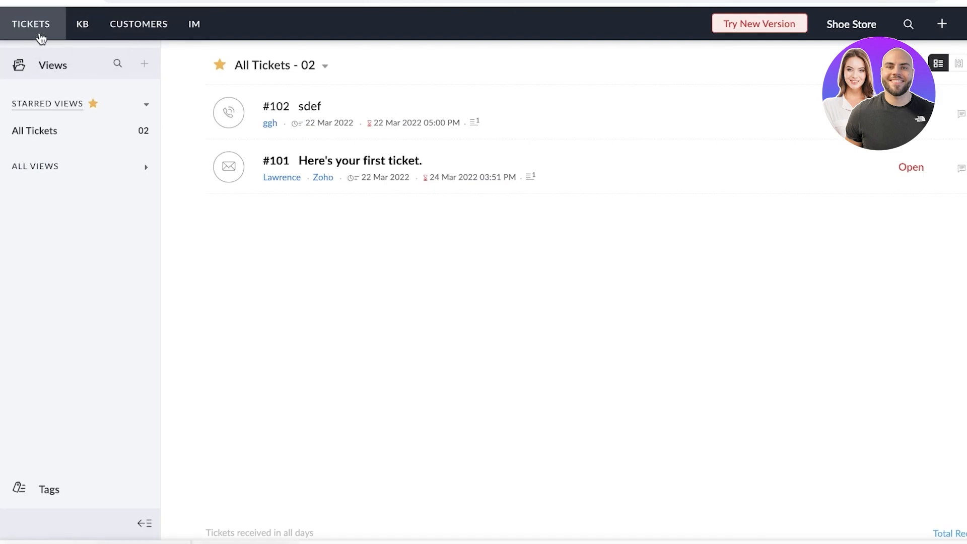
mouse_move(39, 215)
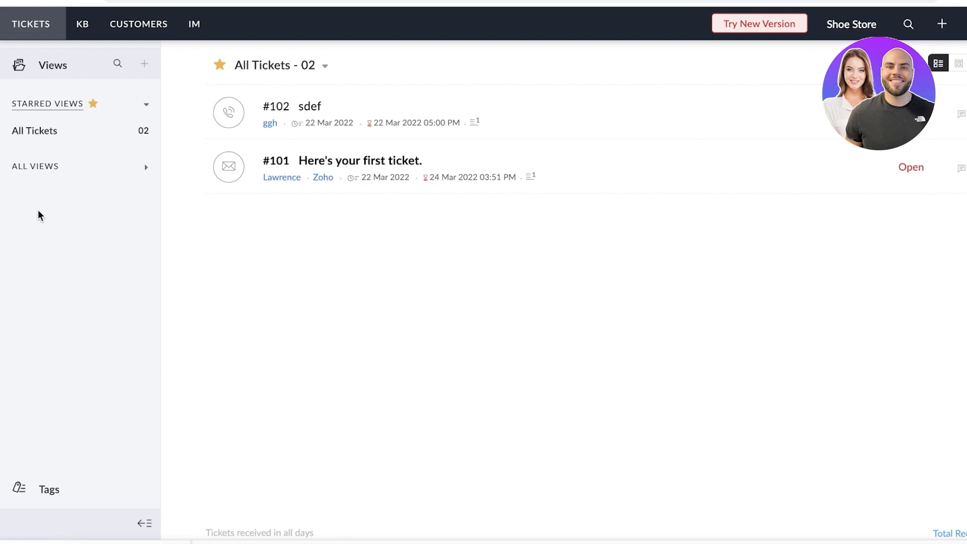
mouse_move(30, 227)
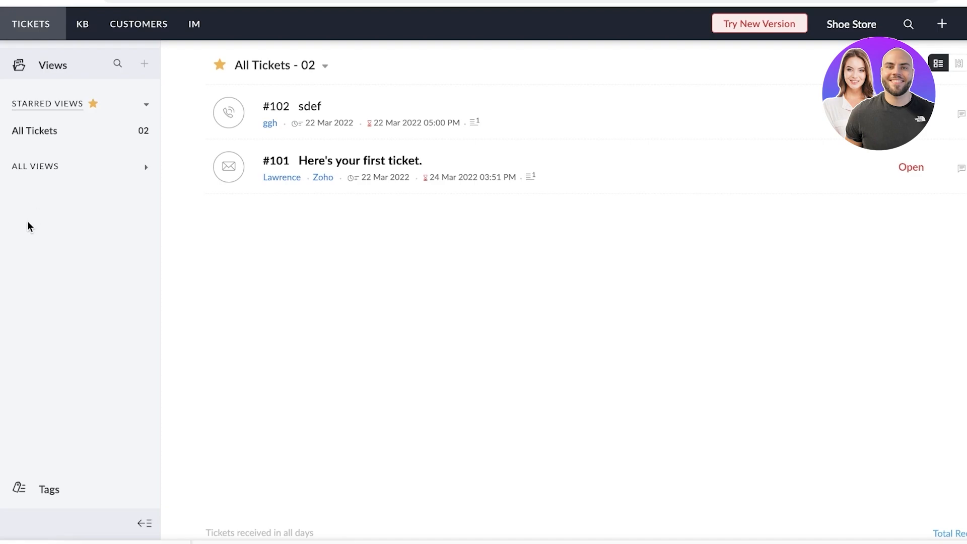
mouse_move(28, 226)
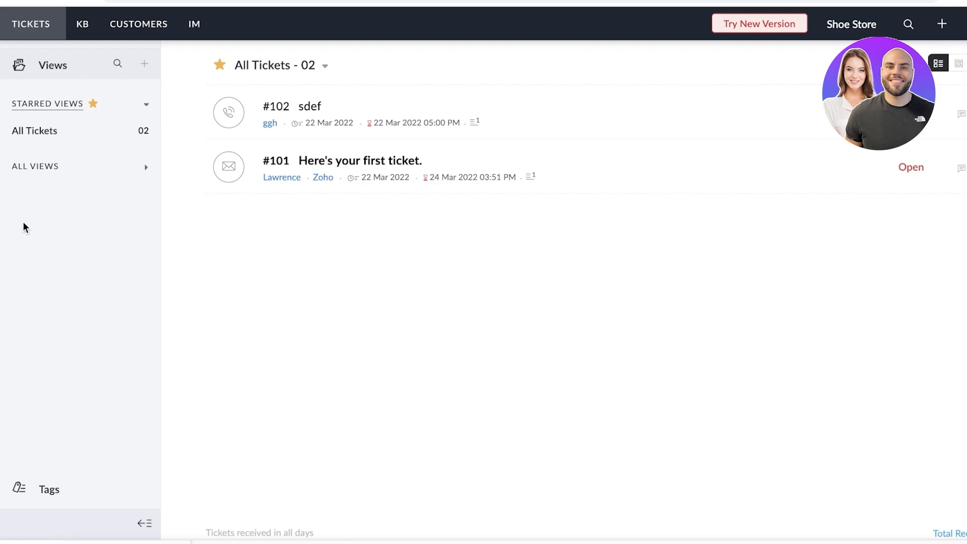
mouse_move(20, 227)
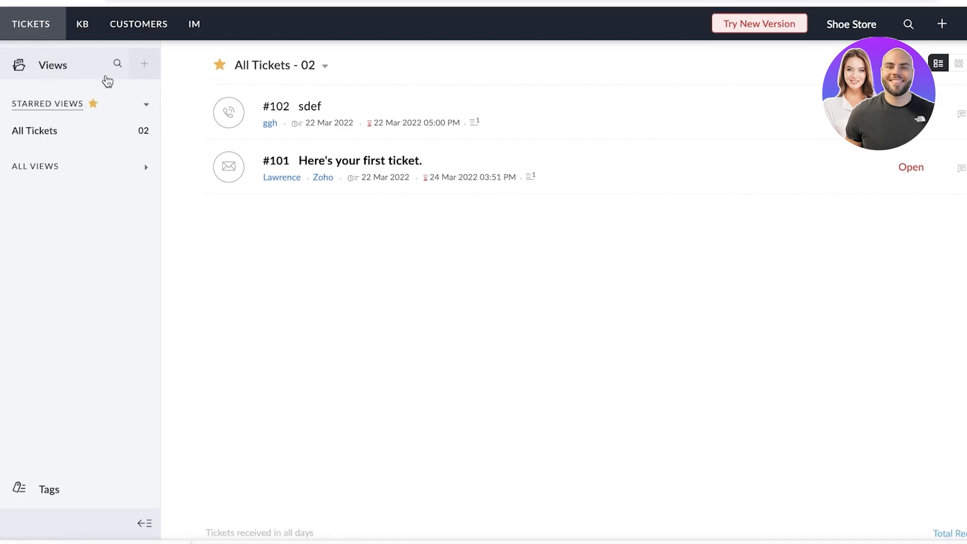
Step: Expand ALL VIEWS to list closed, on hold, open, overdue and spam ticket views
left_click(35, 166)
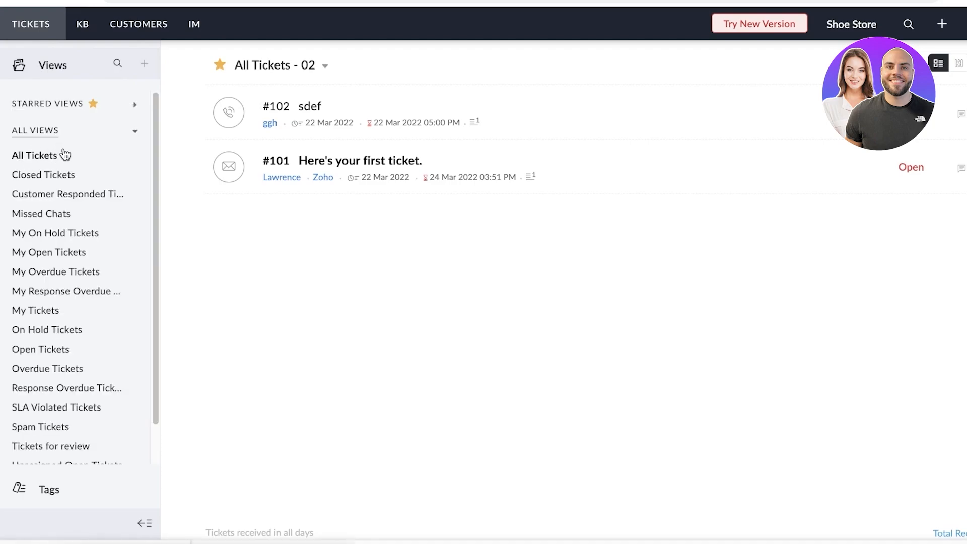
mouse_move(46, 180)
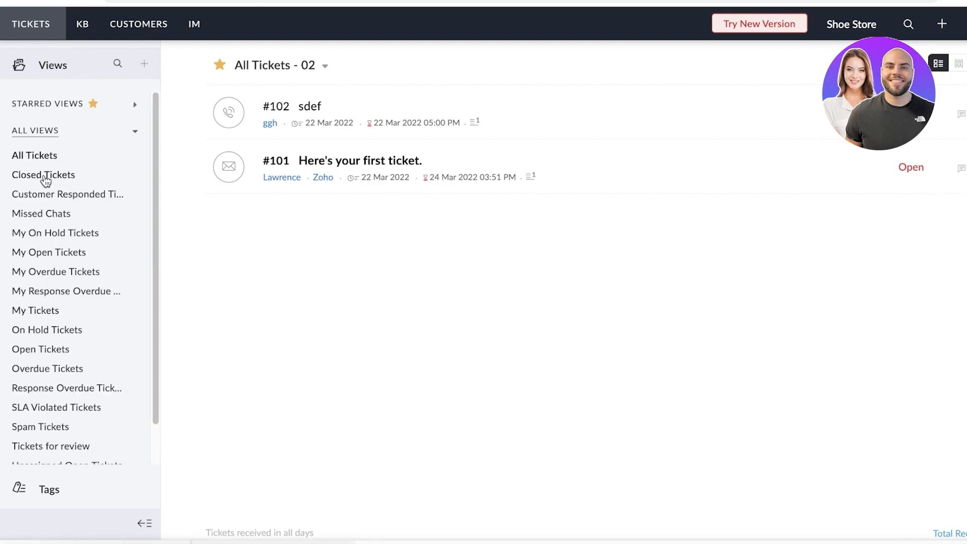
mouse_move(43, 237)
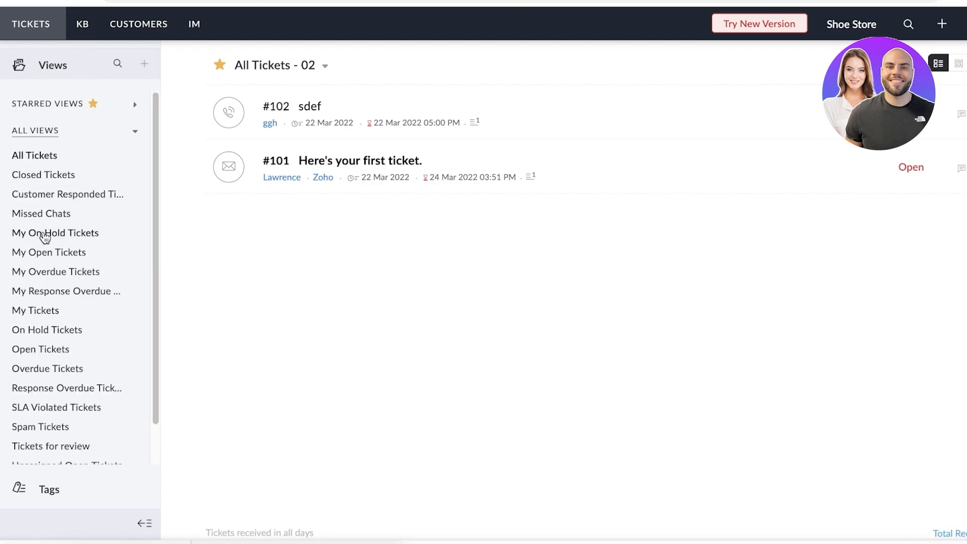
scroll("down", 3)
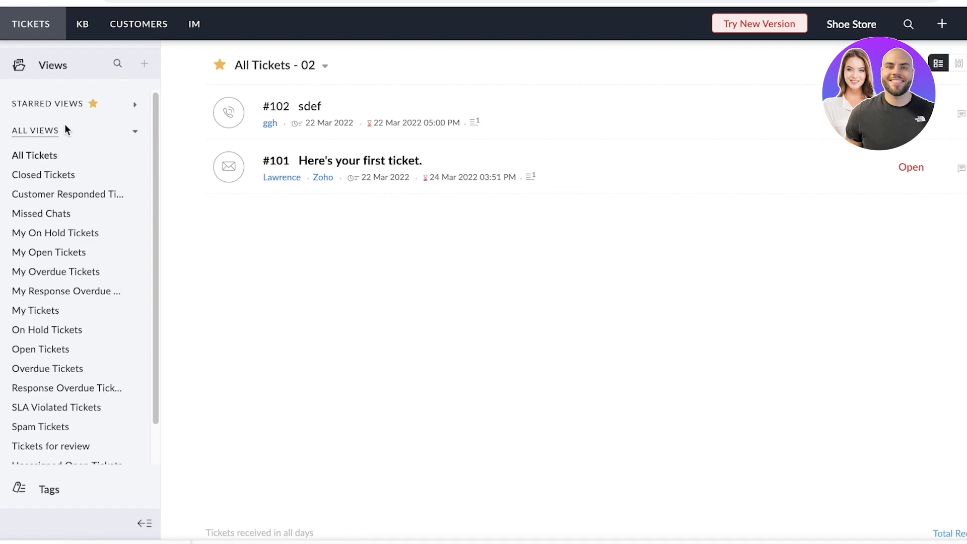
mouse_move(57, 136)
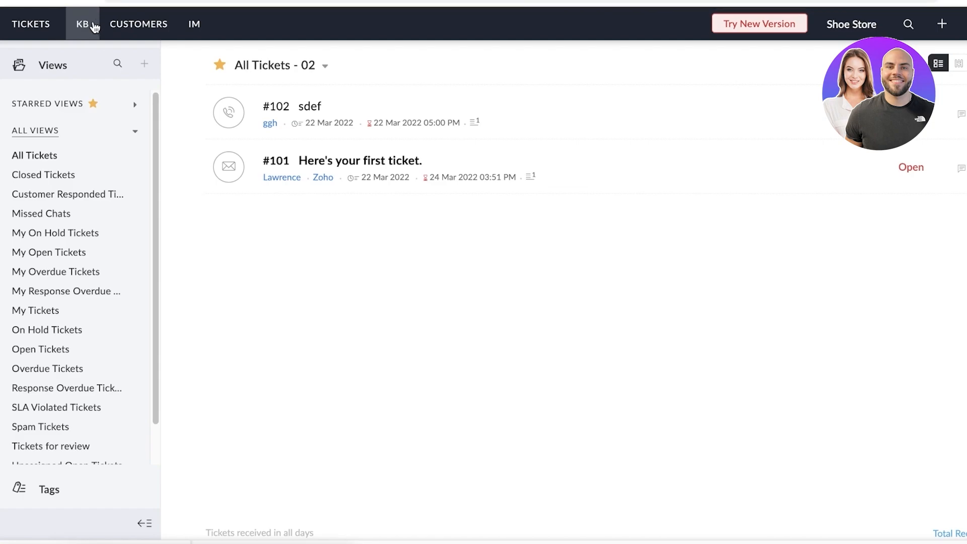
Step: Go to the KB Articles area and expand Shoe Store to show its General section
left_click(81, 23)
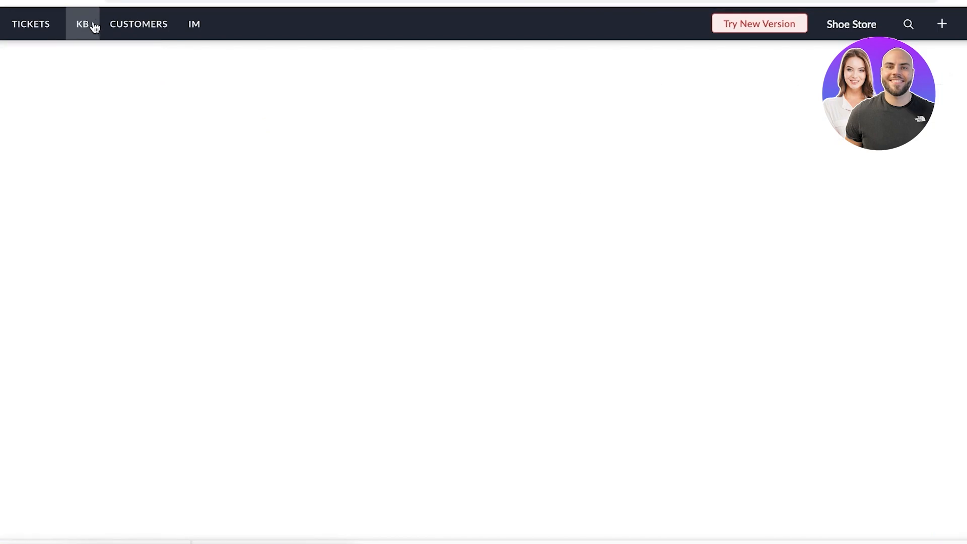
left_click(82, 24)
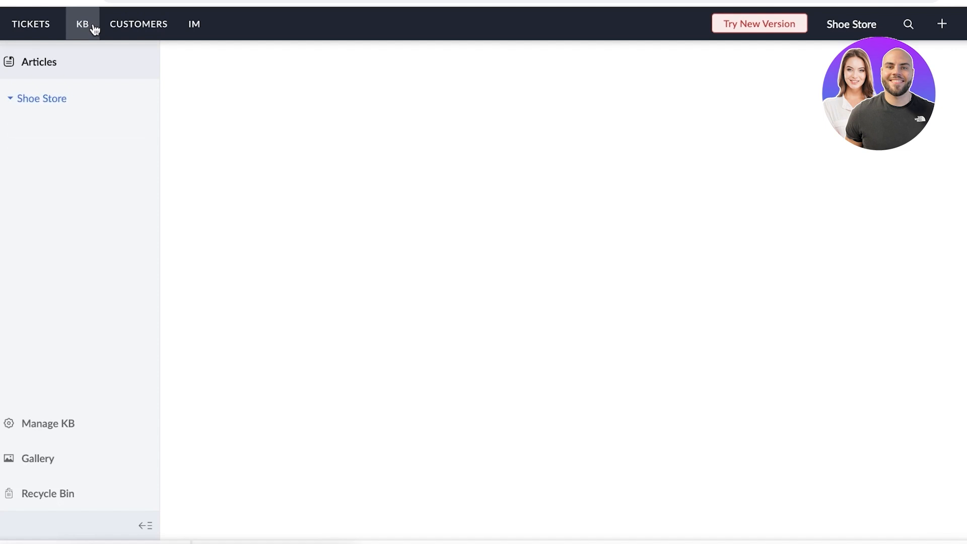
left_click(82, 24)
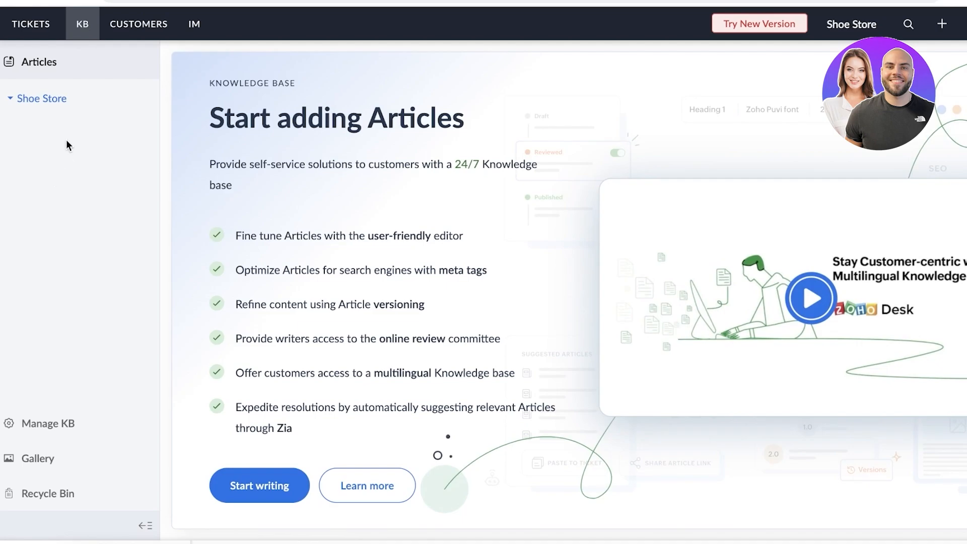
mouse_move(221, 216)
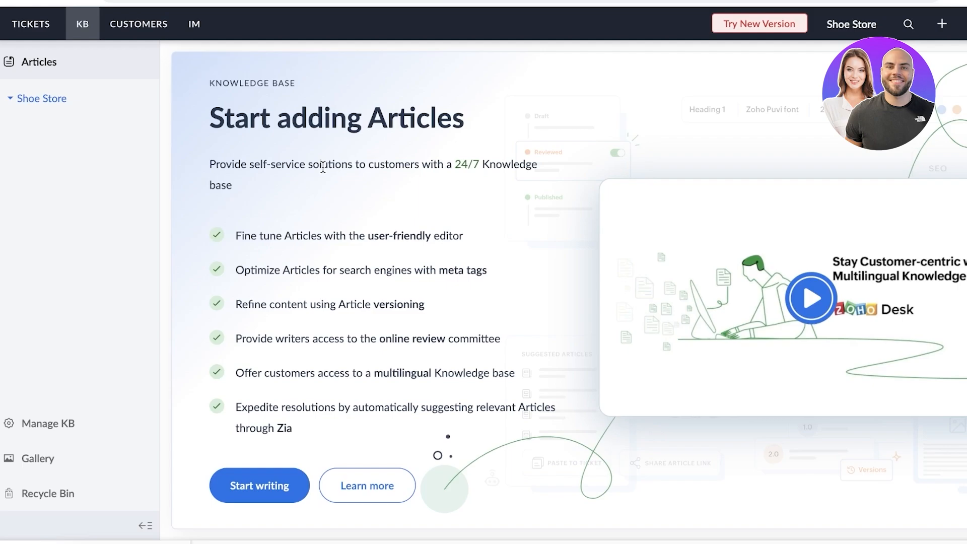
mouse_move(312, 155)
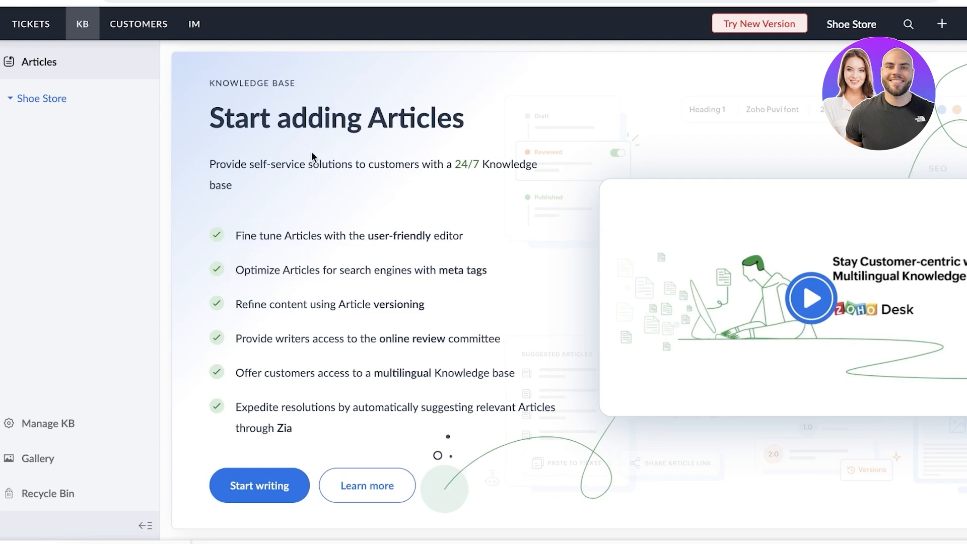
mouse_move(302, 164)
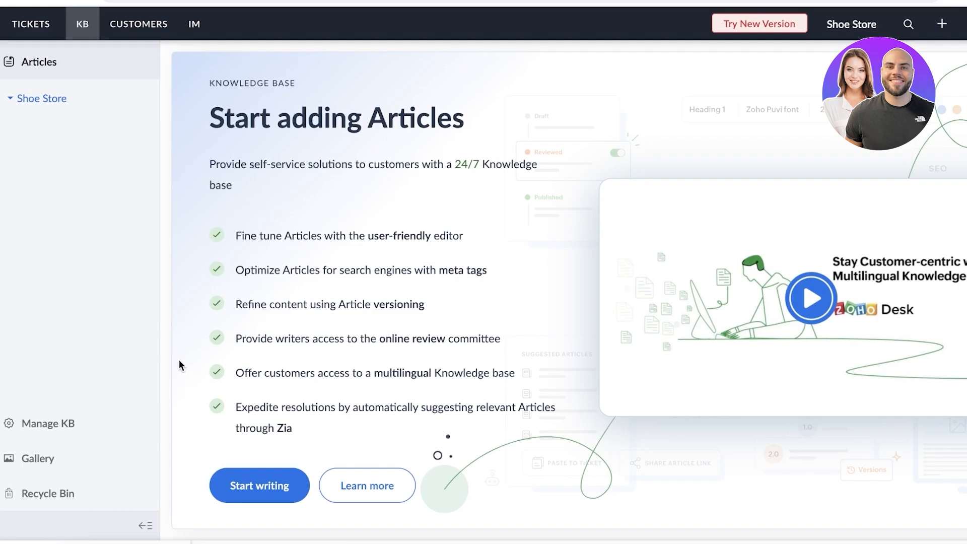
mouse_move(183, 356)
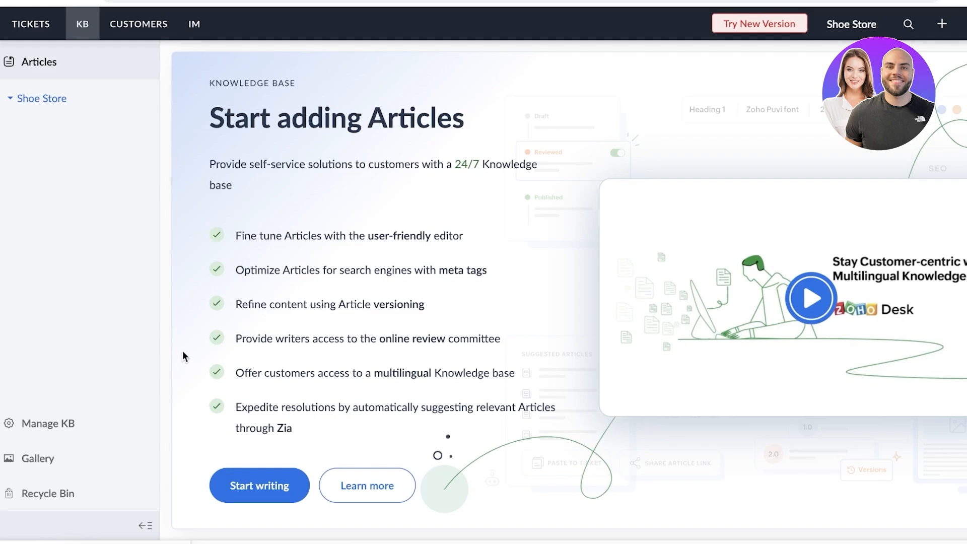
left_click(43, 97)
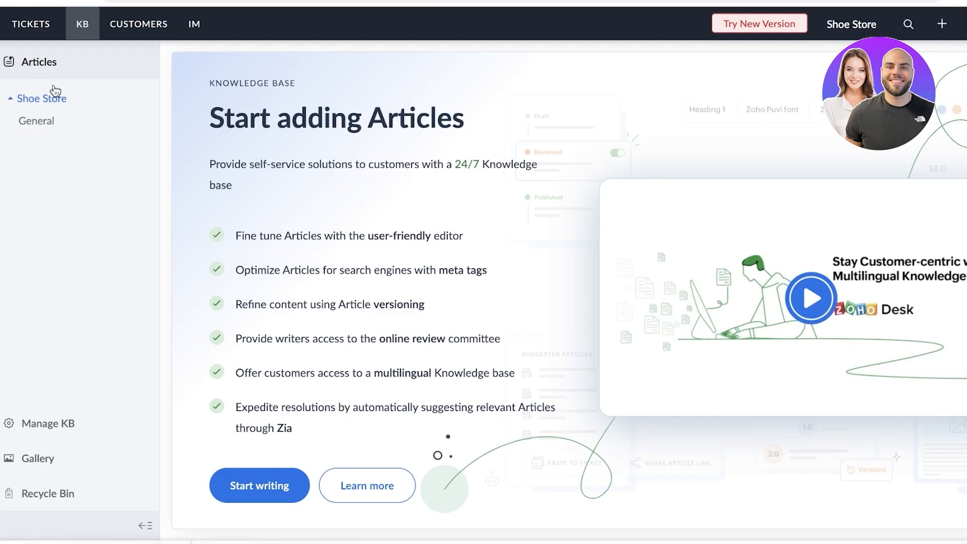
Step: Start an untitled article under General, checking the Add New menu and section dropdown
left_click(259, 485)
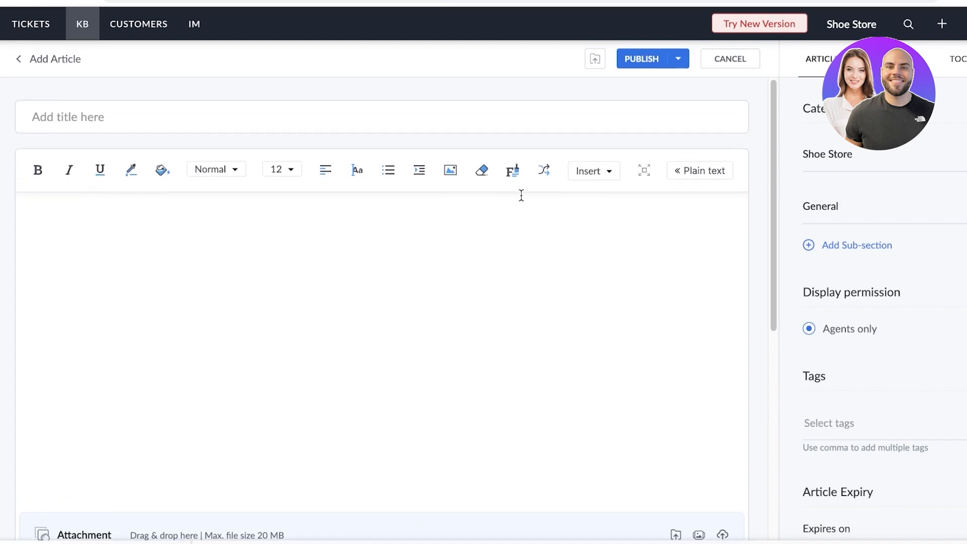
mouse_move(506, 204)
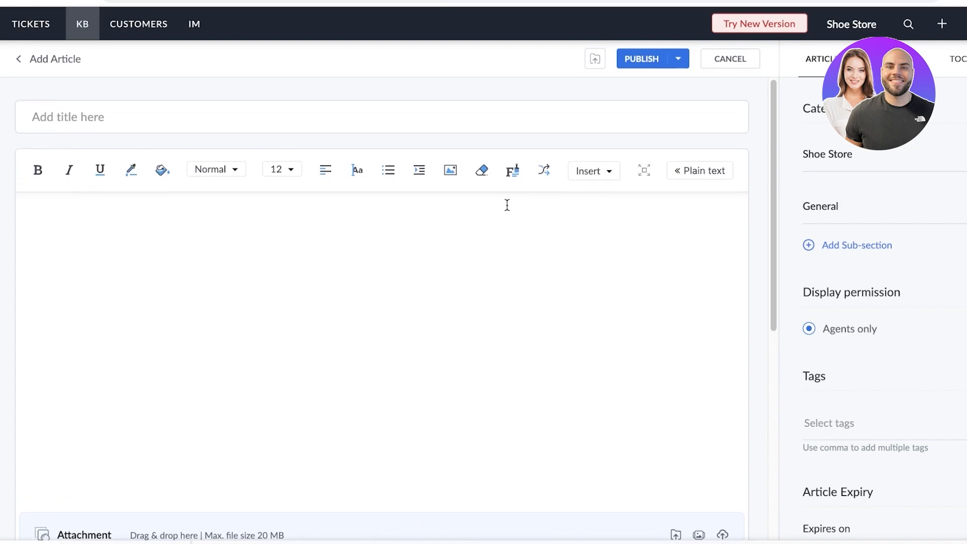
mouse_move(467, 227)
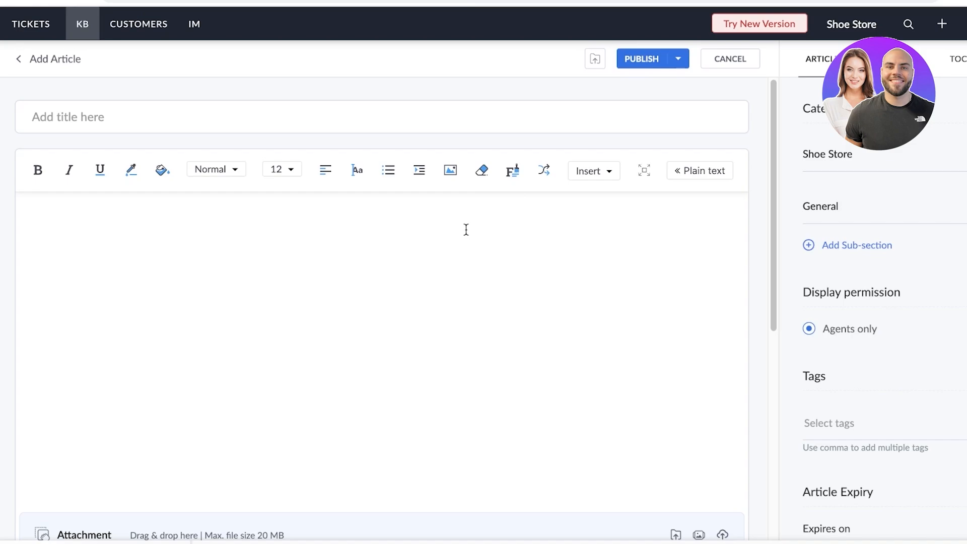
mouse_move(445, 239)
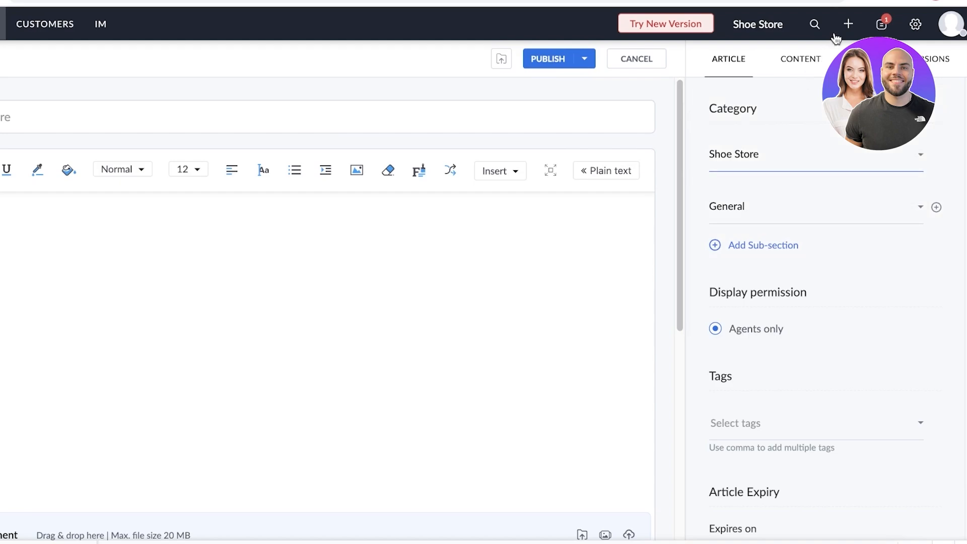
left_click(847, 24)
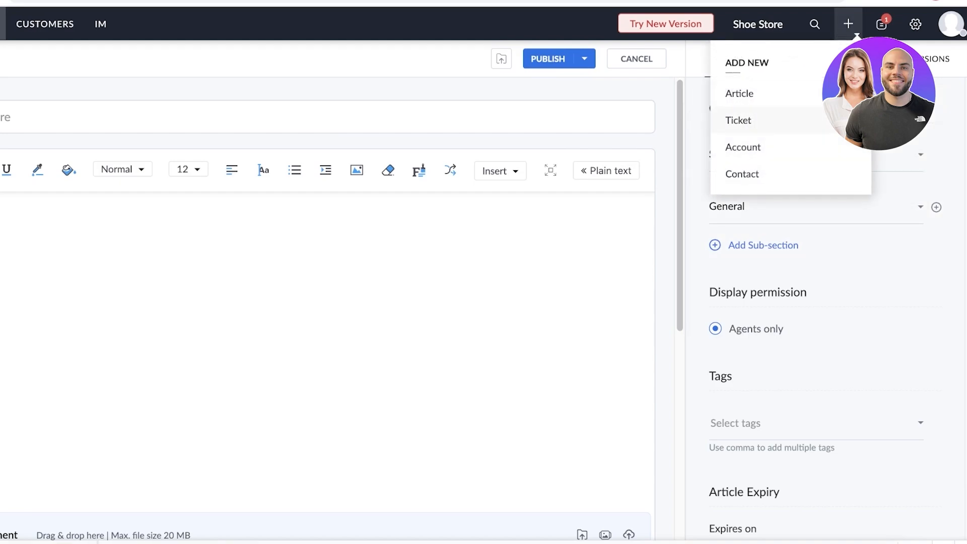
left_click(848, 24)
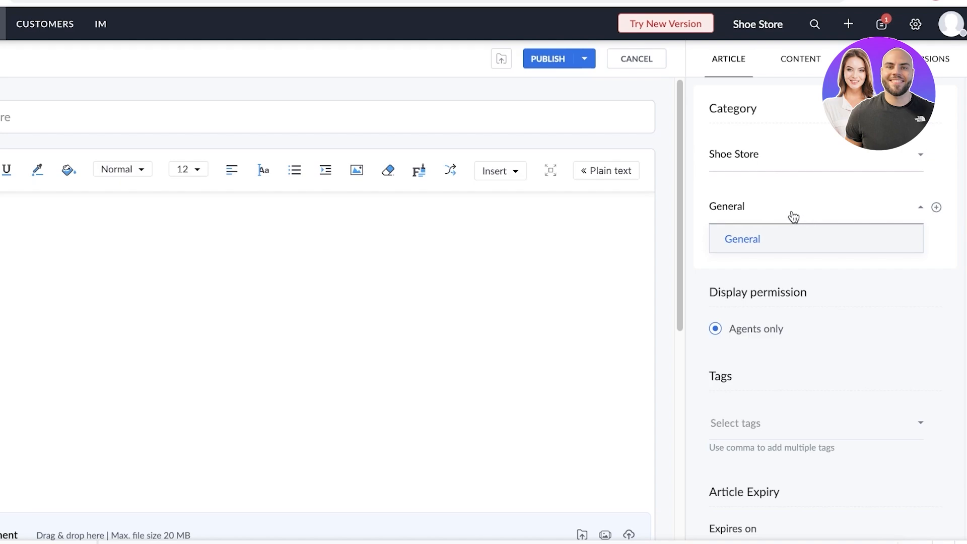
mouse_move(786, 204)
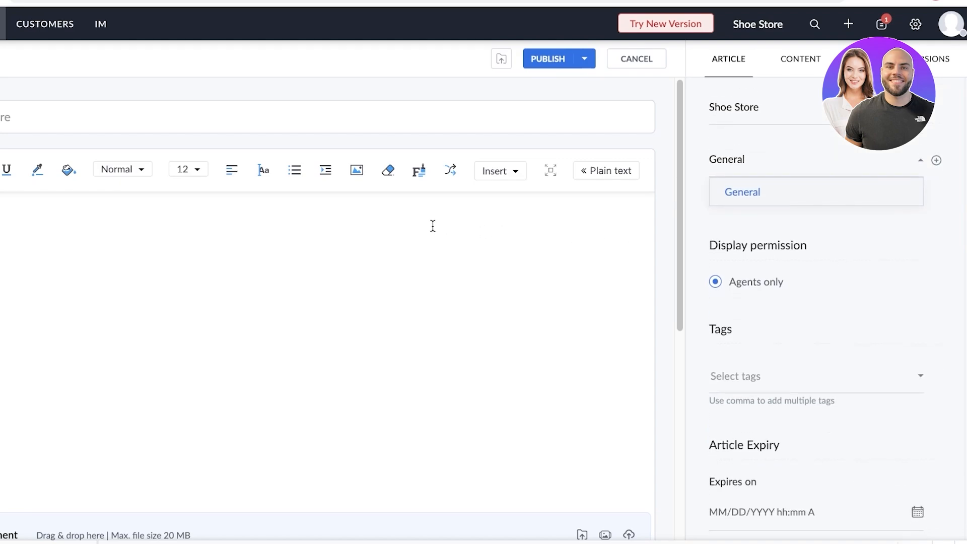
scroll("down", 3)
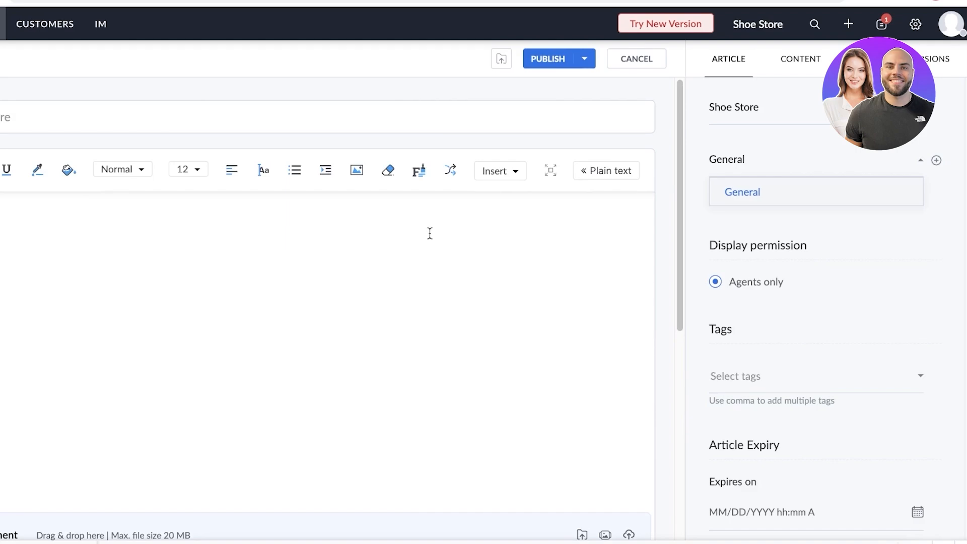
mouse_move(417, 241)
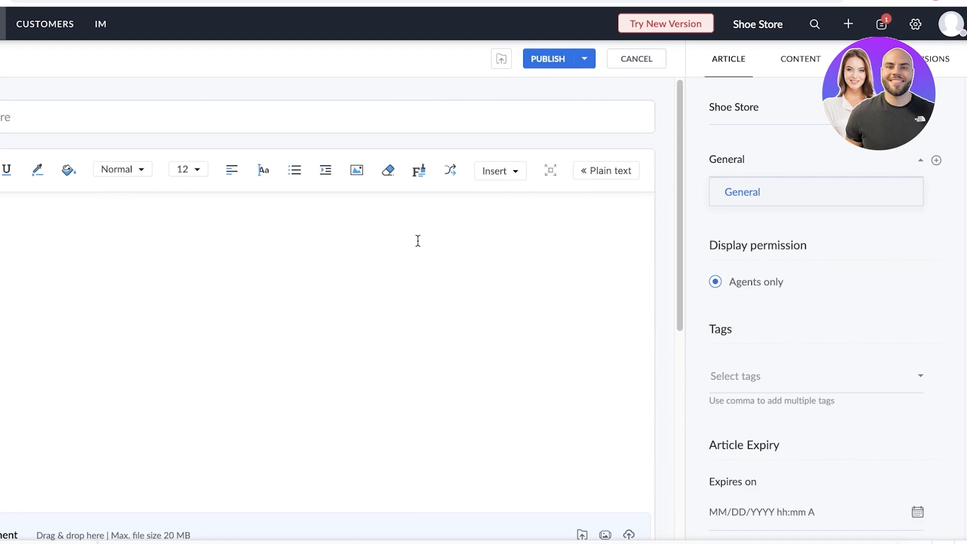
mouse_move(291, 309)
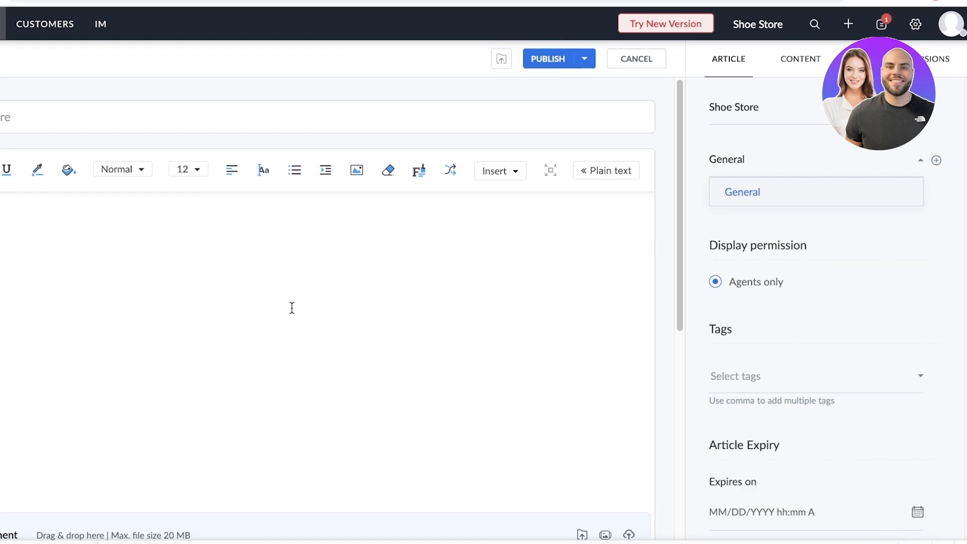
mouse_move(315, 256)
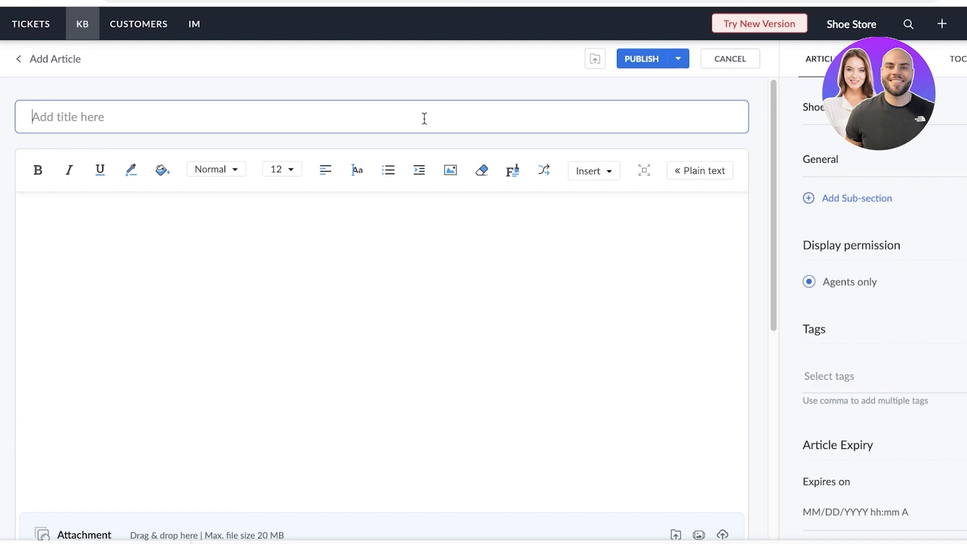
Step: Correct 'optimization' to 'optimisation' in the title via spelling suggestions
right_click(172, 117)
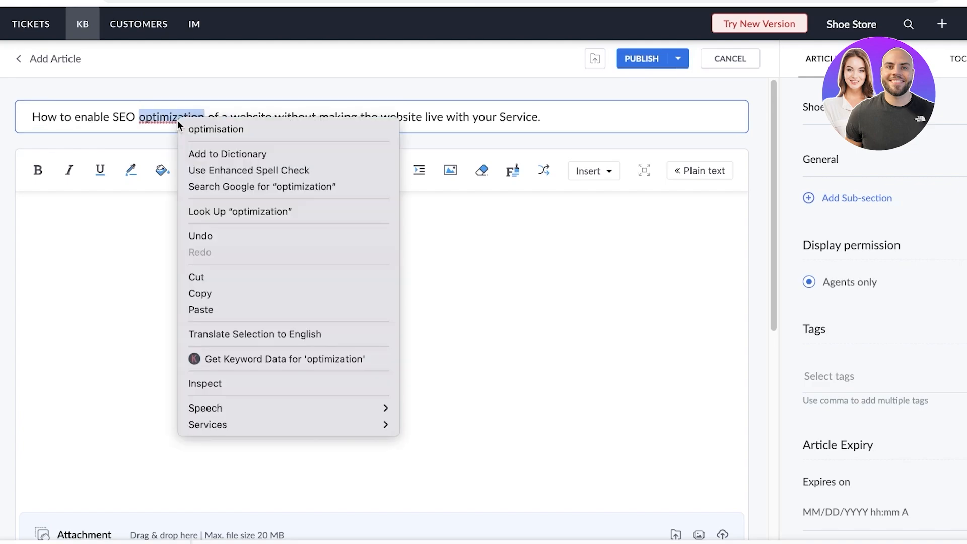
left_click(216, 130)
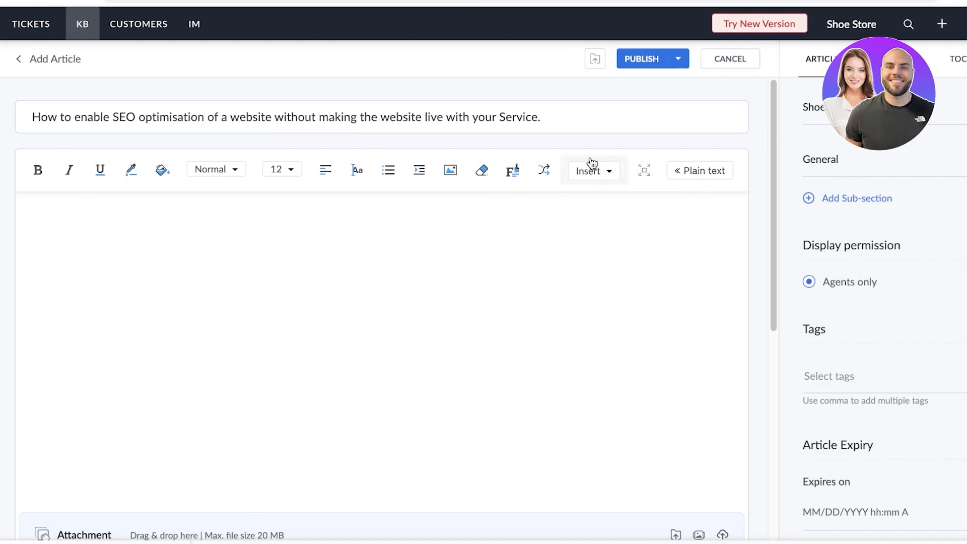
scroll("down", 3)
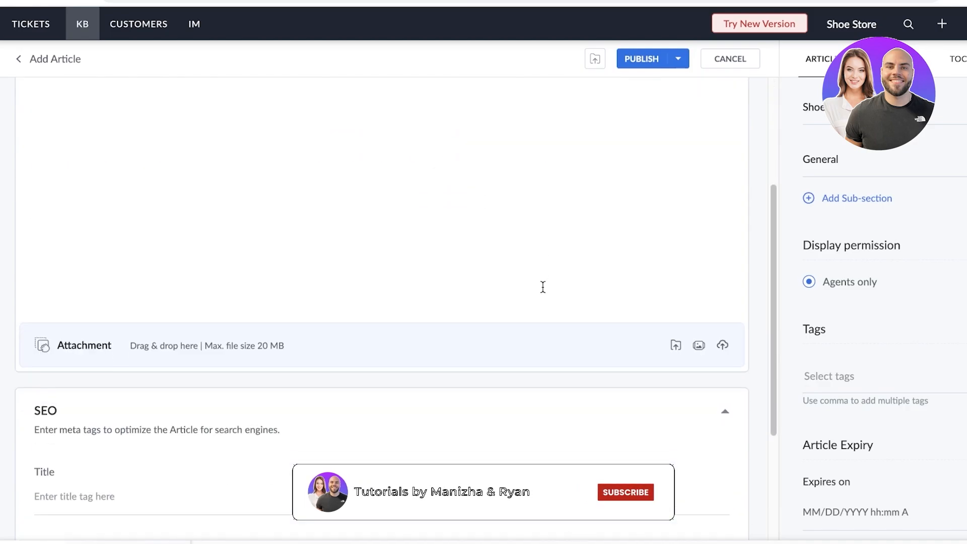
scroll("down", 3)
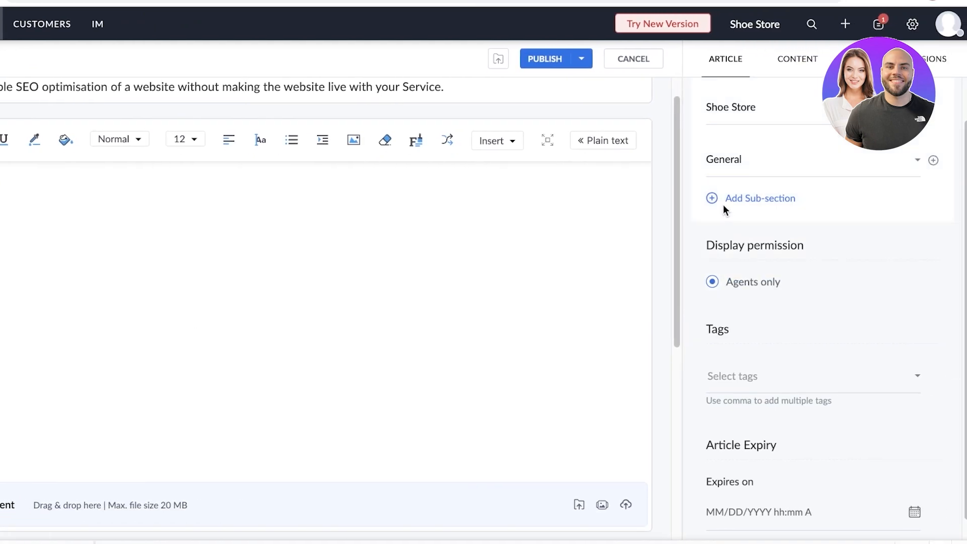
Step: Begin adding a new sub-section under General in the article's category settings
left_click(760, 198)
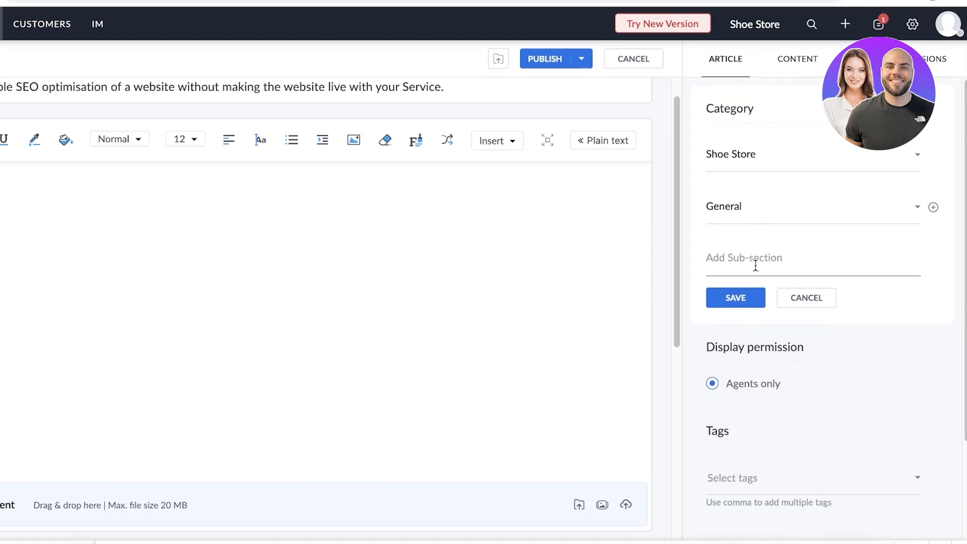
scroll("down", 3)
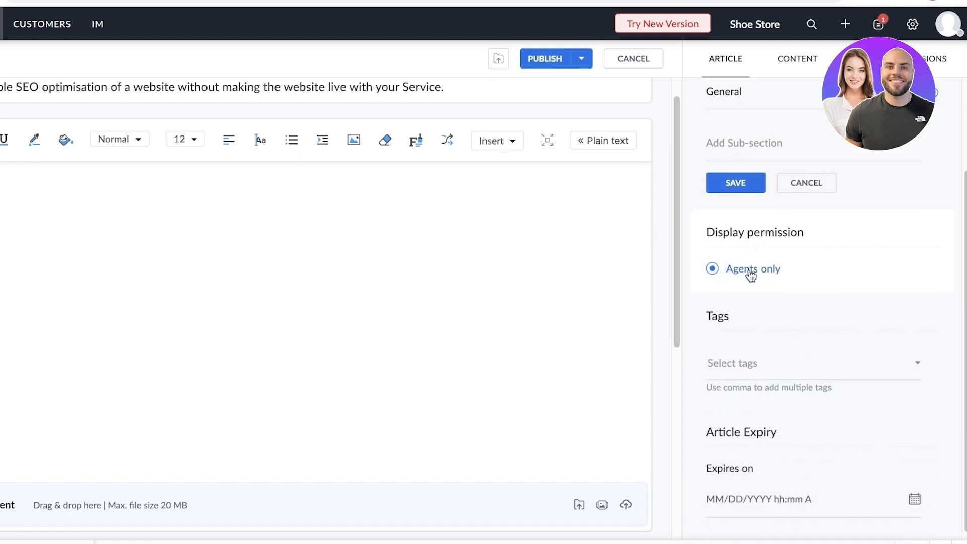
mouse_move(744, 275)
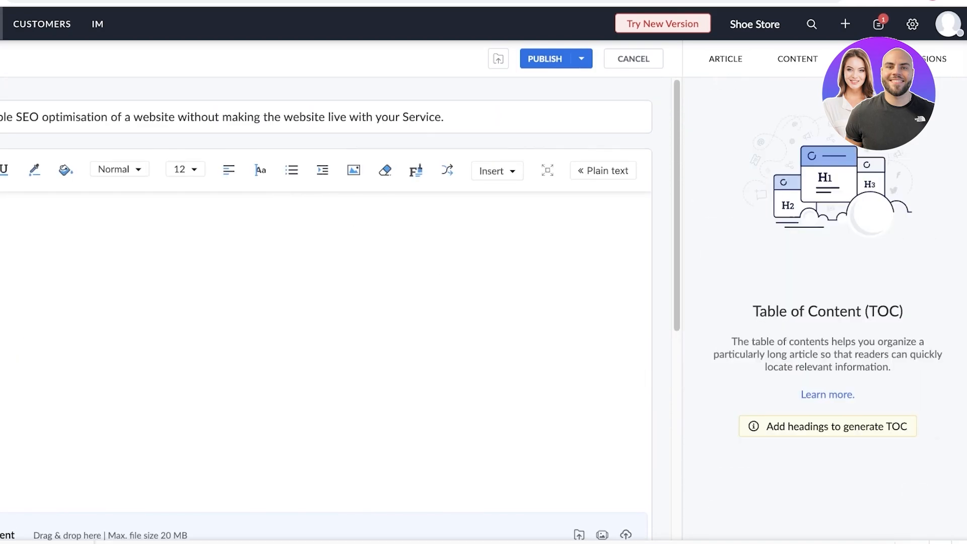
Step: Return from the editor to the Knowledge Base articles overview
left_click(934, 58)
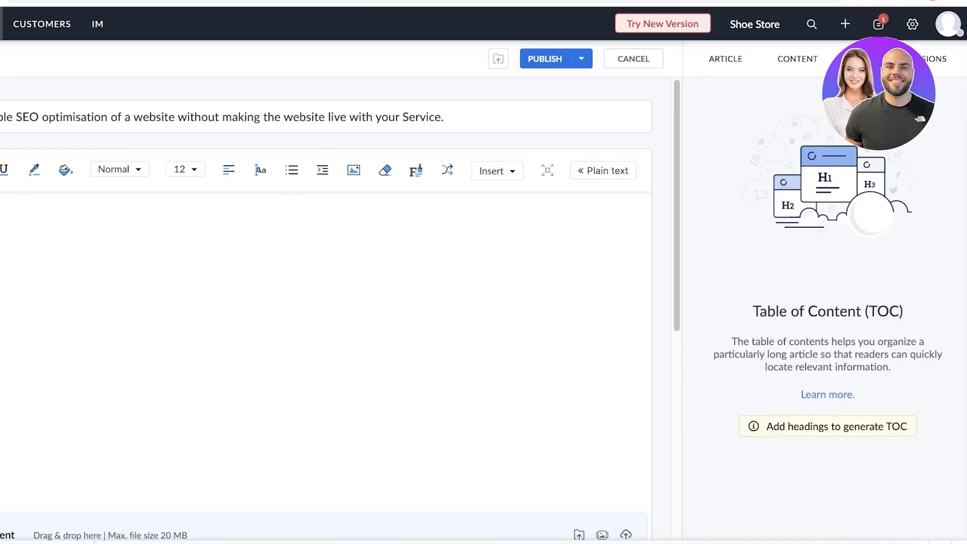
mouse_move(290, 170)
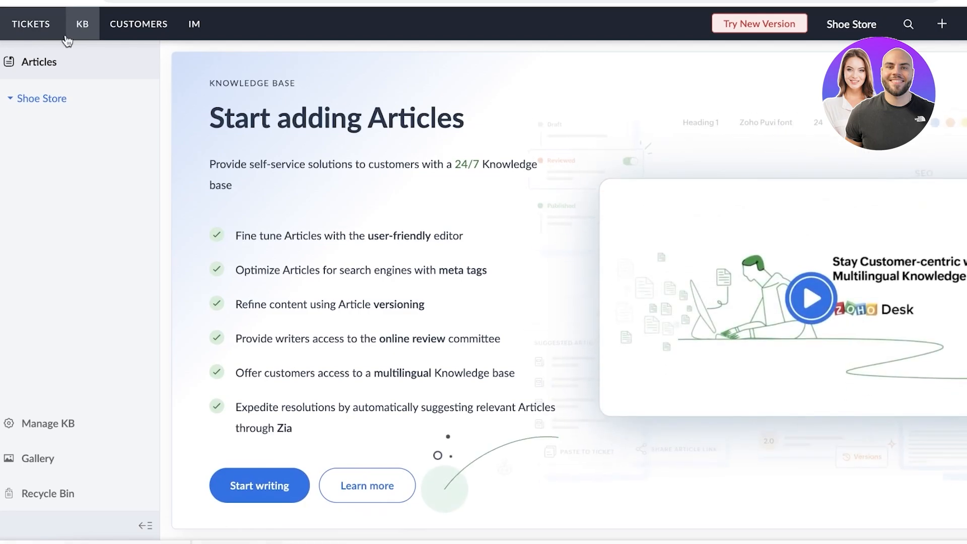
Step: View Contacts Mapped with CRM, dismiss the Add New menu, then head to IM
left_click(138, 23)
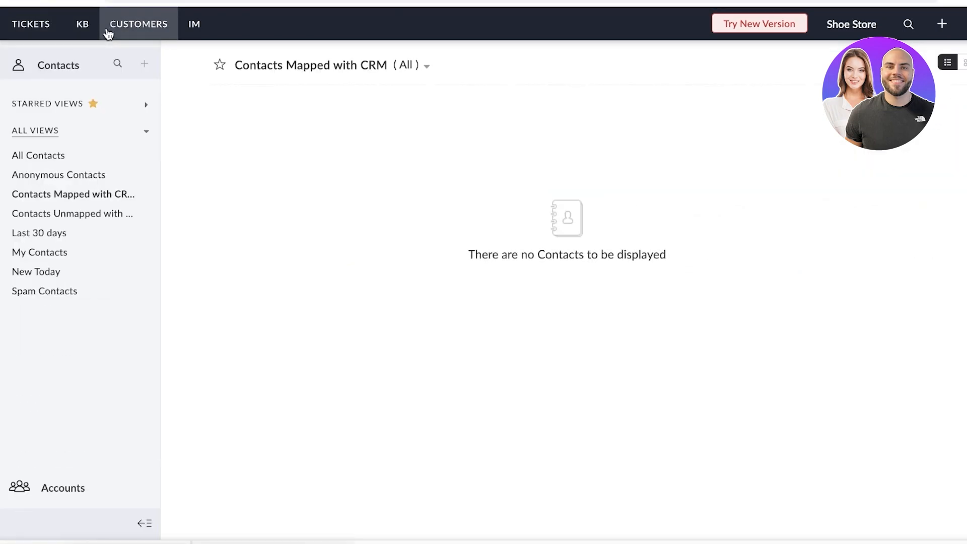
mouse_move(88, 58)
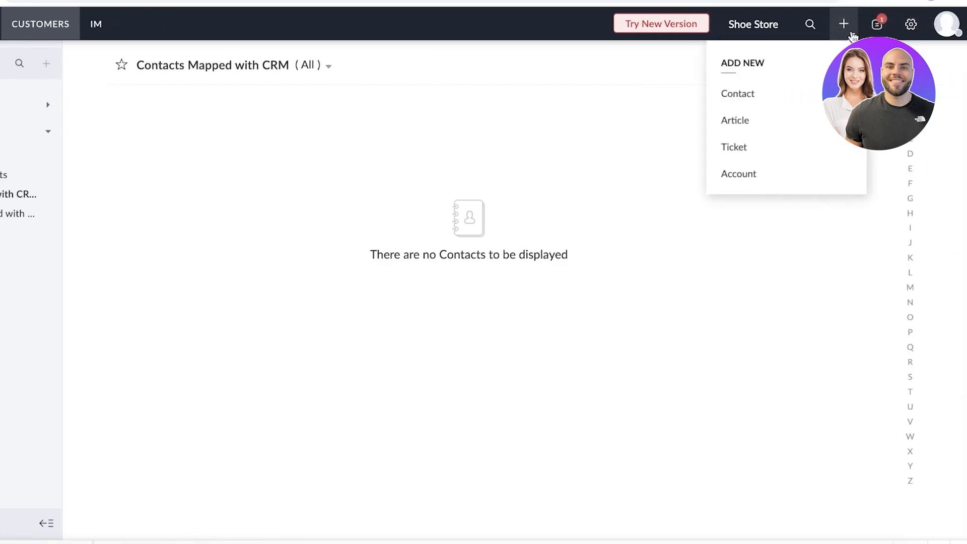
mouse_move(738, 94)
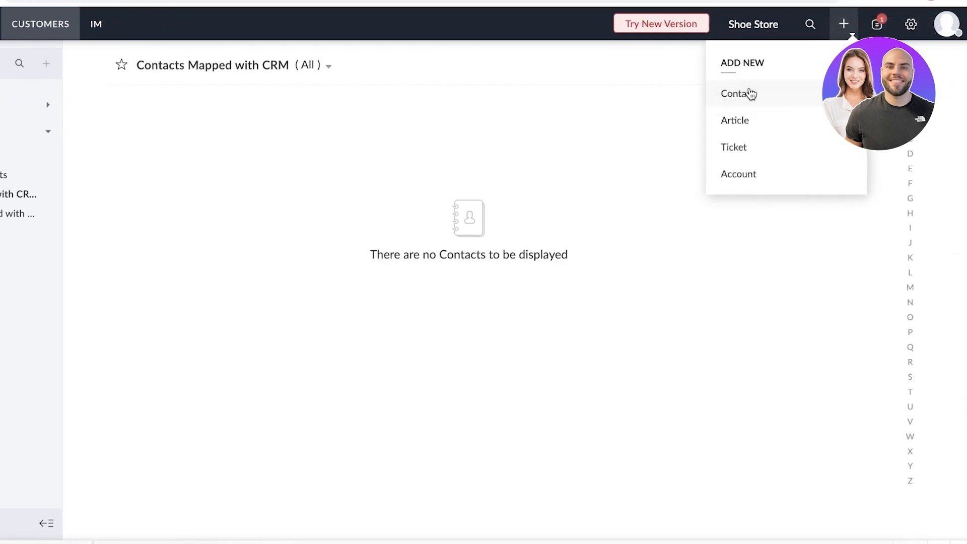
mouse_move(737, 98)
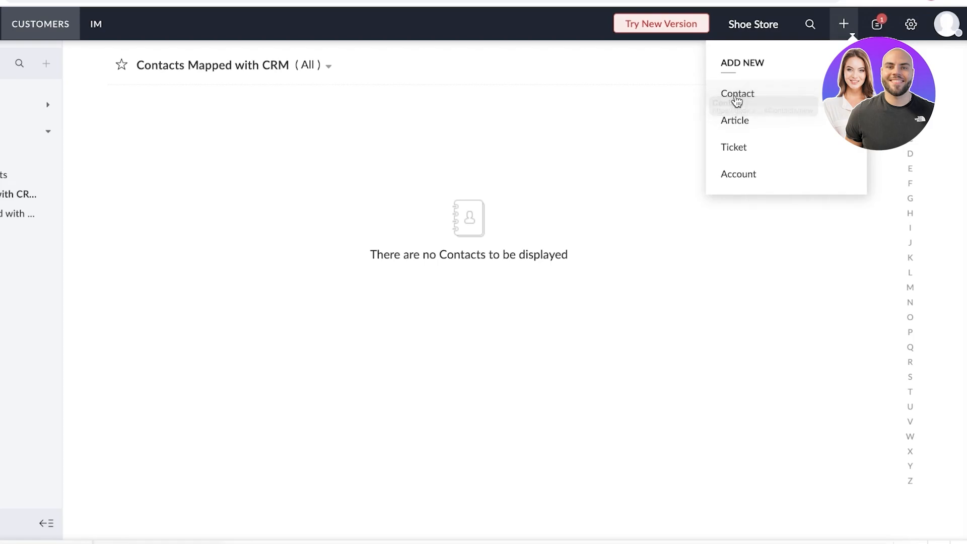
left_click(737, 93)
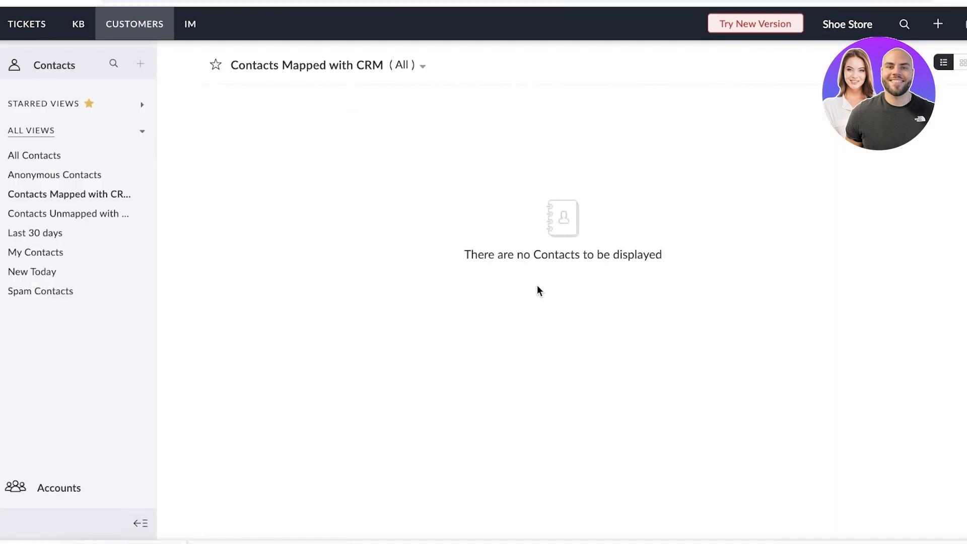
mouse_move(198, 35)
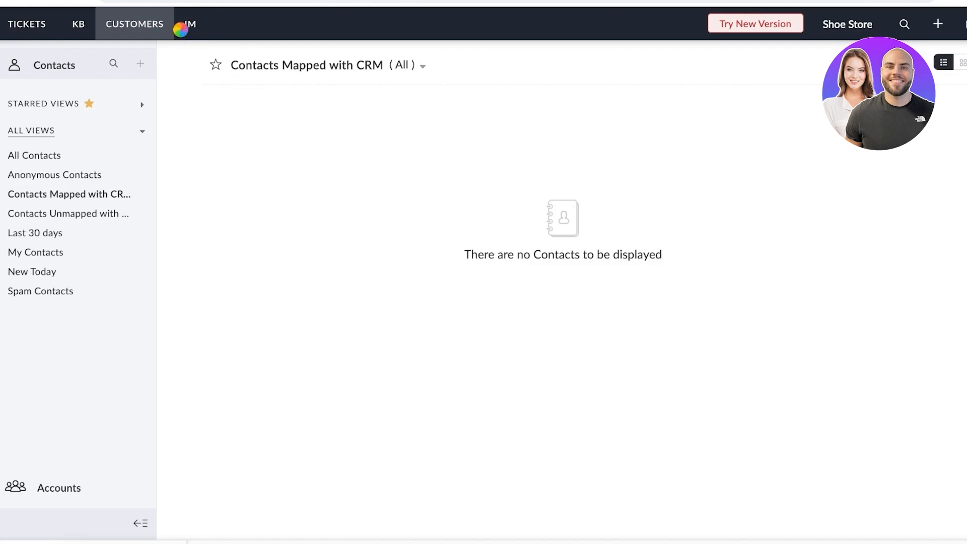
mouse_move(165, 44)
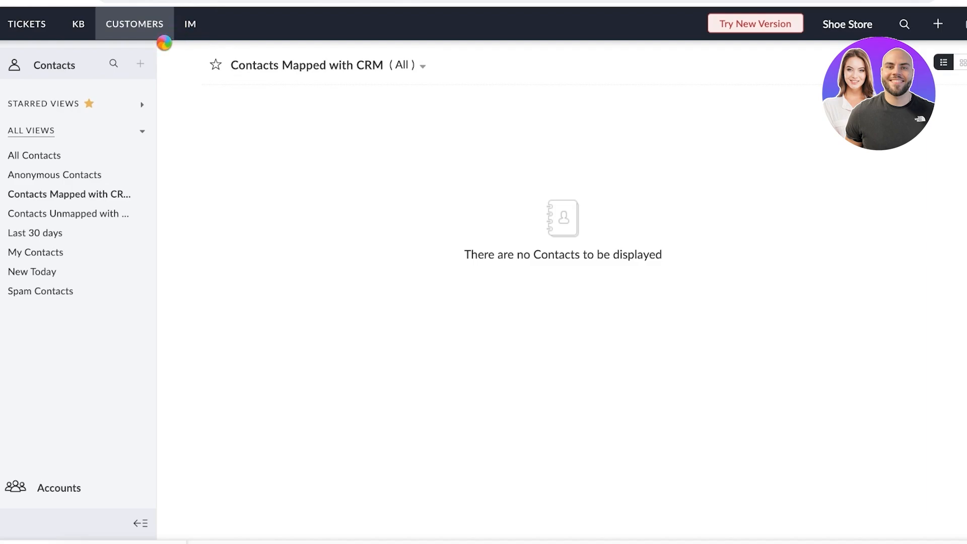
left_click(191, 23)
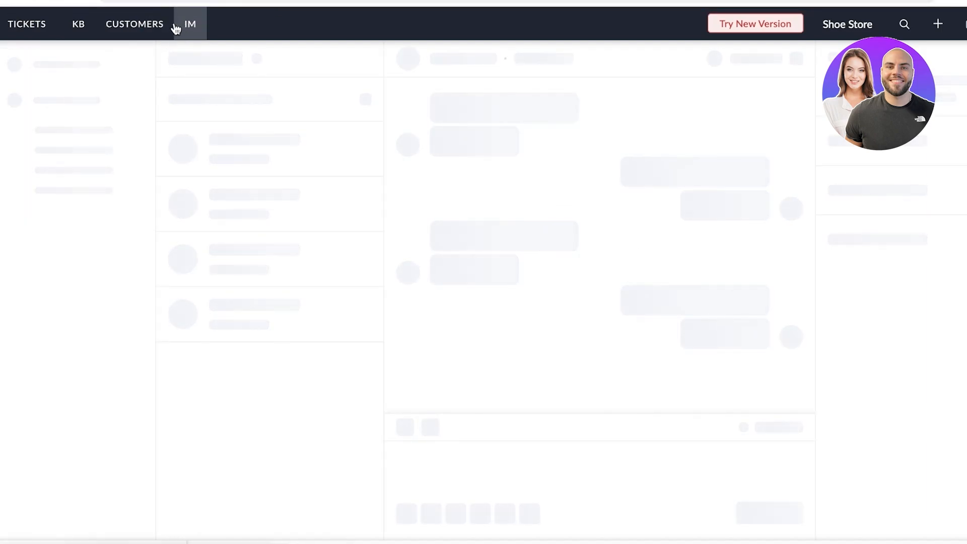
Step: Load the IM upgrade page about WhatsApp, Telegram, LINE and WeChat messaging
left_click(191, 24)
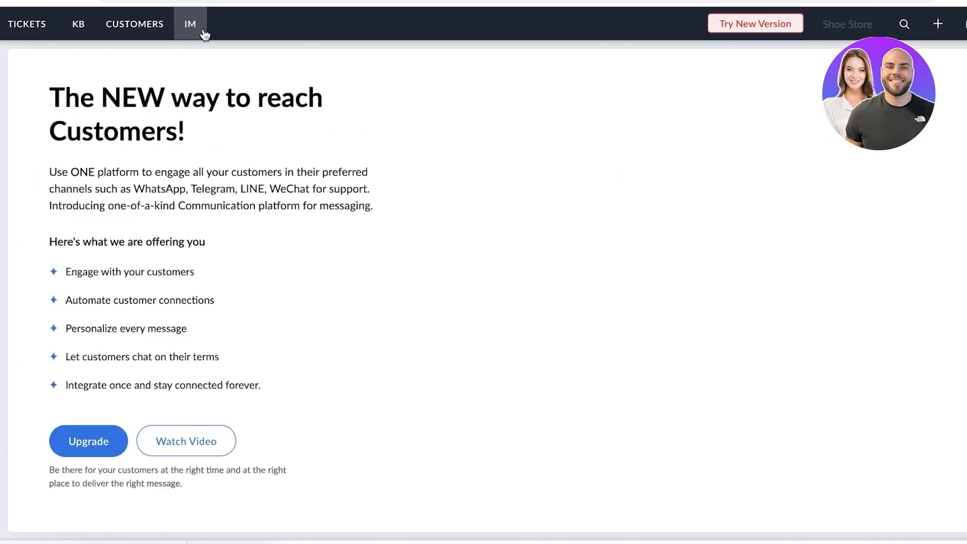
left_click(191, 24)
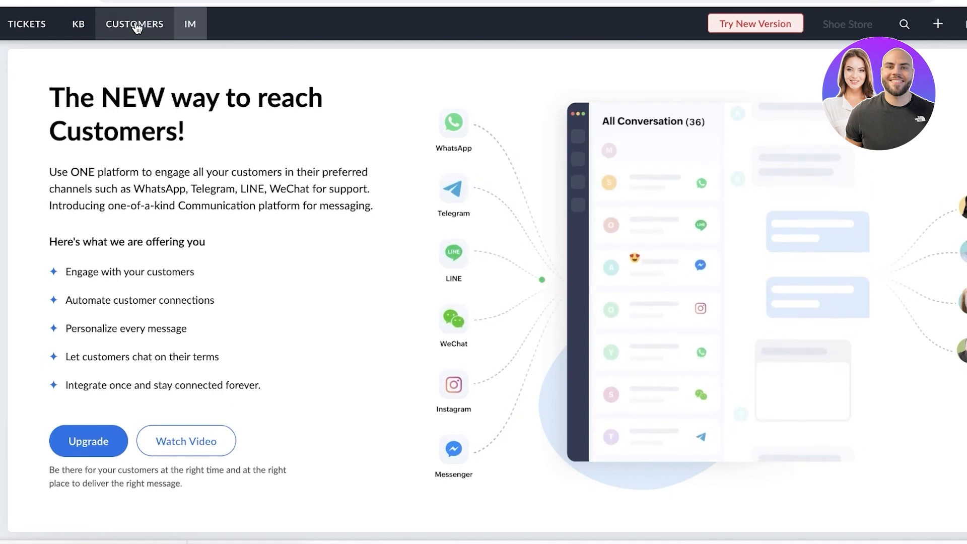
left_click(26, 23)
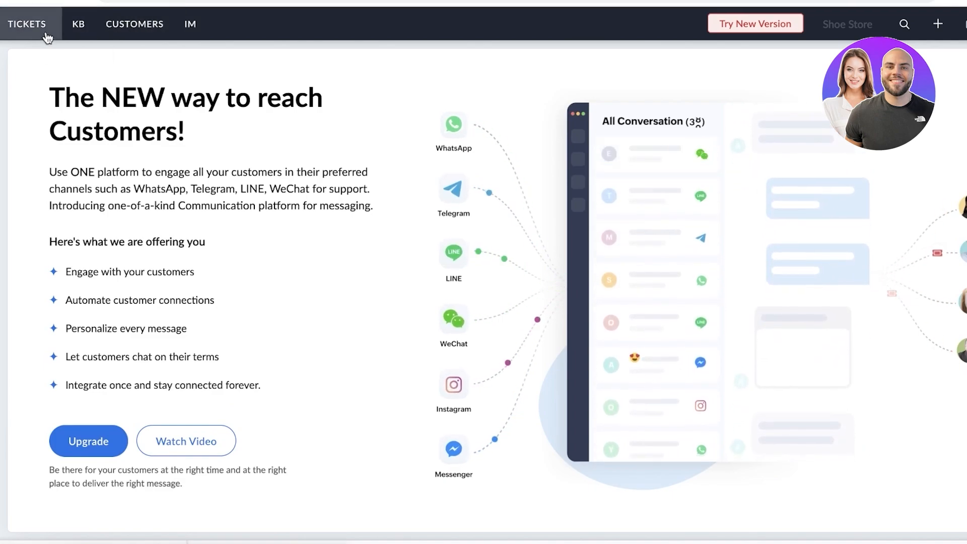
Step: Return to the tickets list and review the setup options under the gear menu
left_click(26, 24)
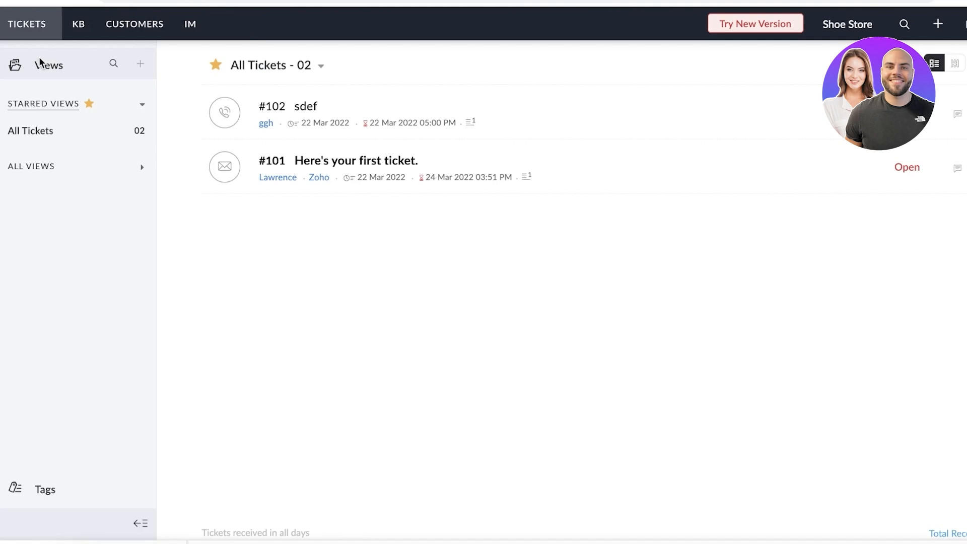
mouse_move(42, 67)
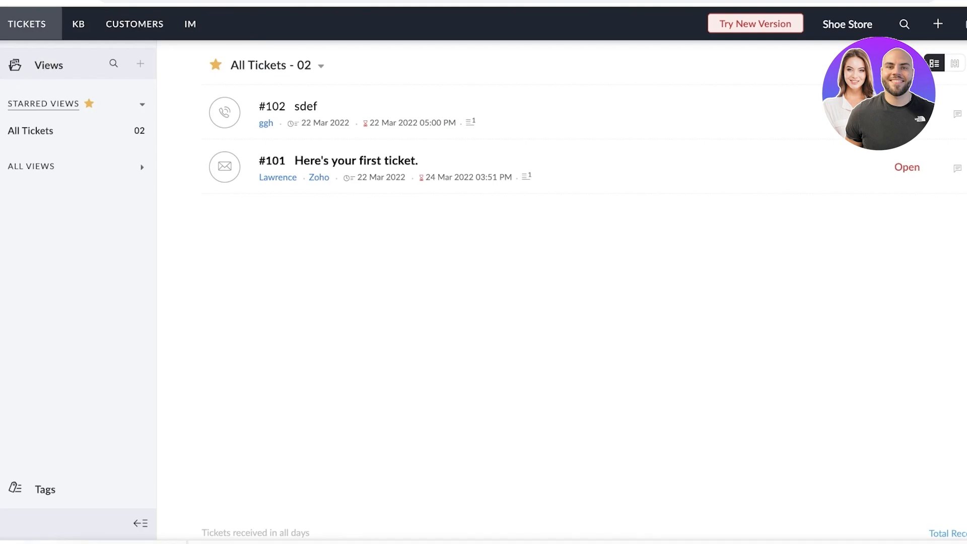
mouse_move(75, 70)
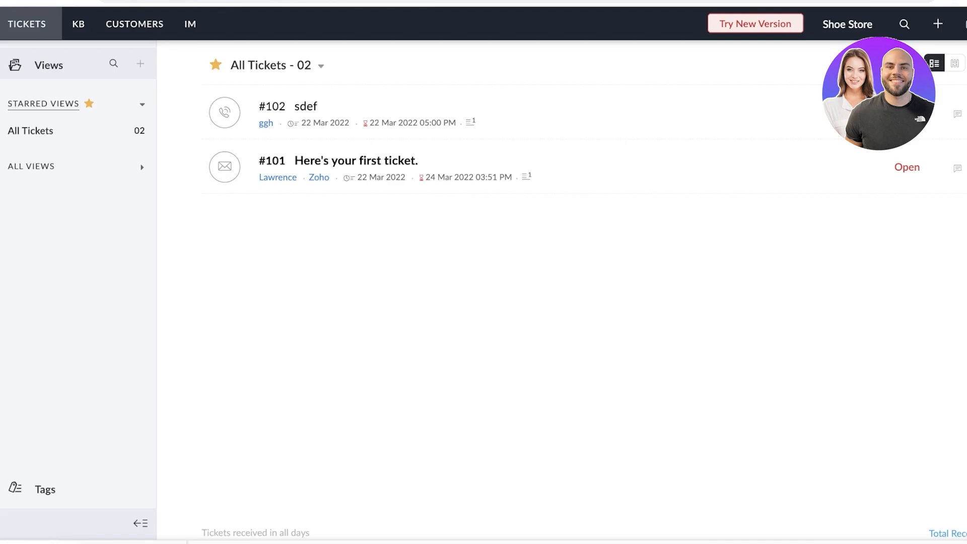
mouse_move(766, 163)
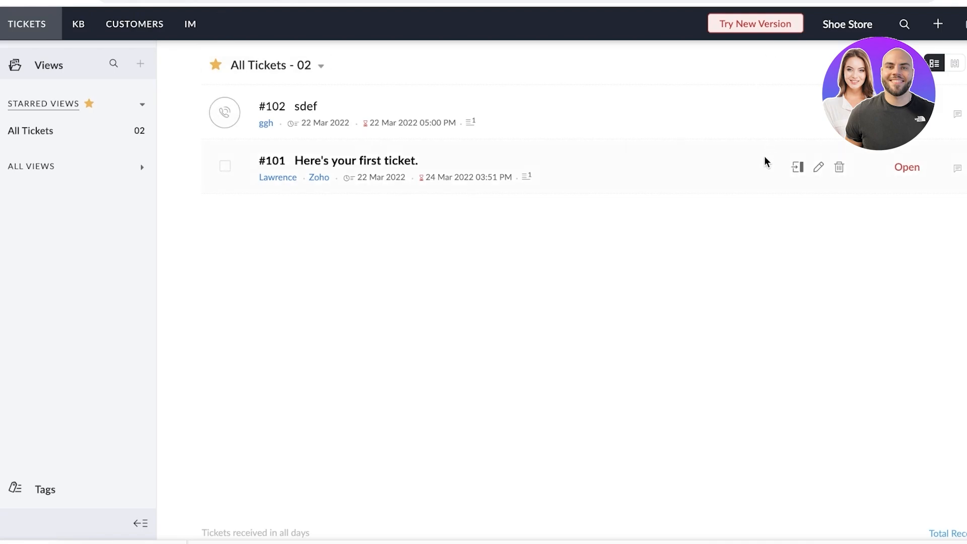
mouse_move(753, 158)
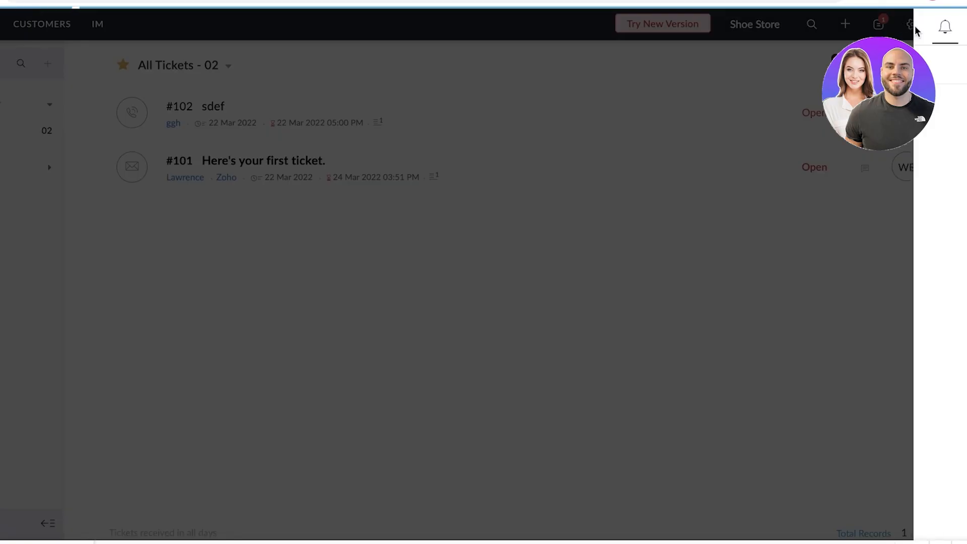
left_click(909, 24)
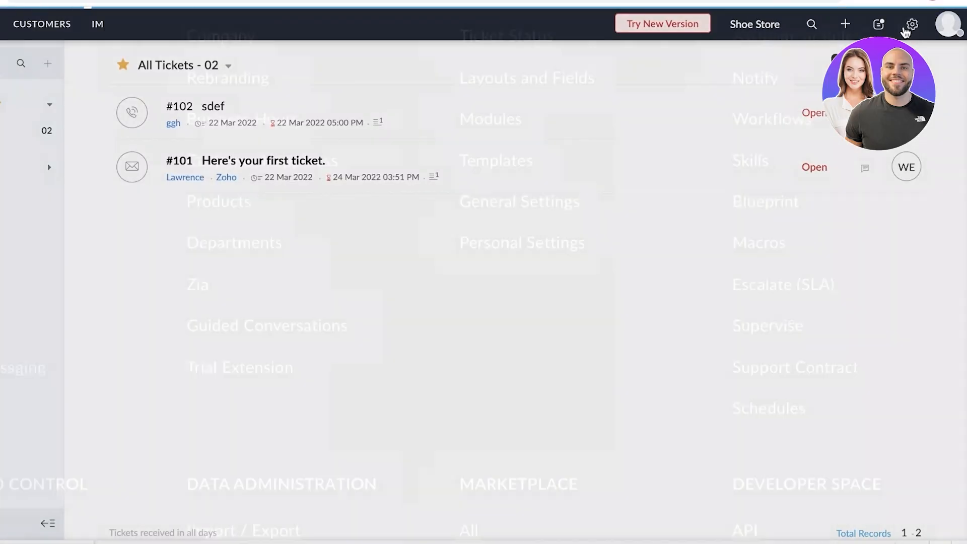
left_click(911, 24)
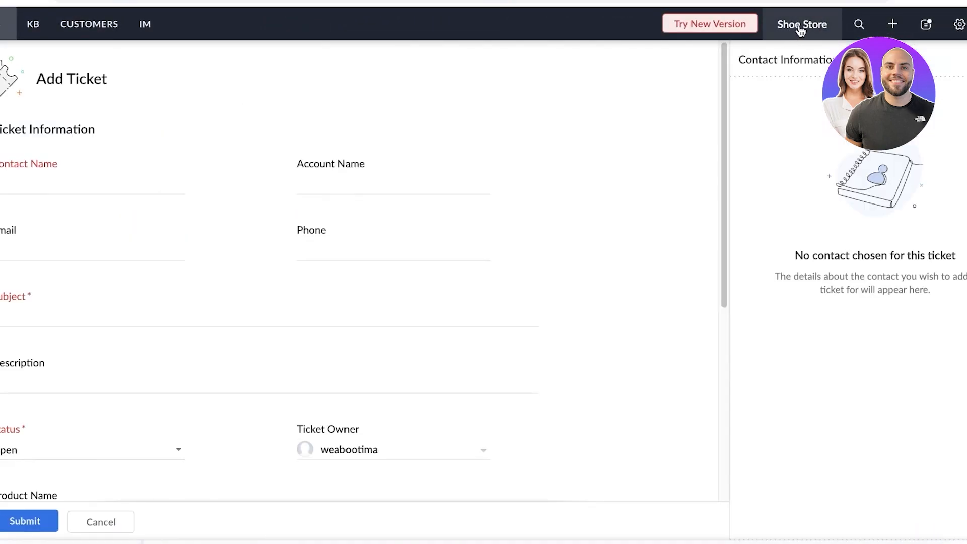
mouse_move(709, 23)
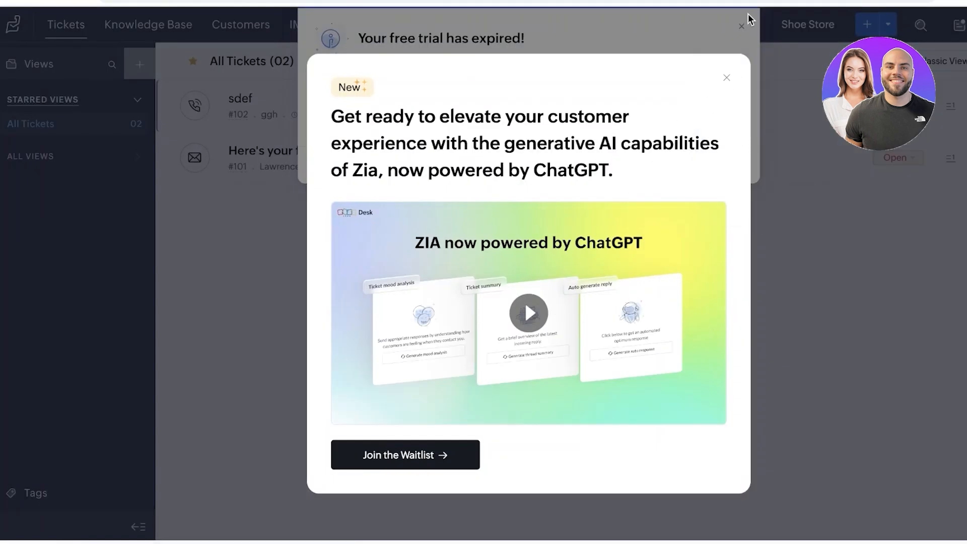
Step: Dismiss the Zia ChatGPT announcement, close the profile panel, and collapse the views panel to icons
left_click(727, 78)
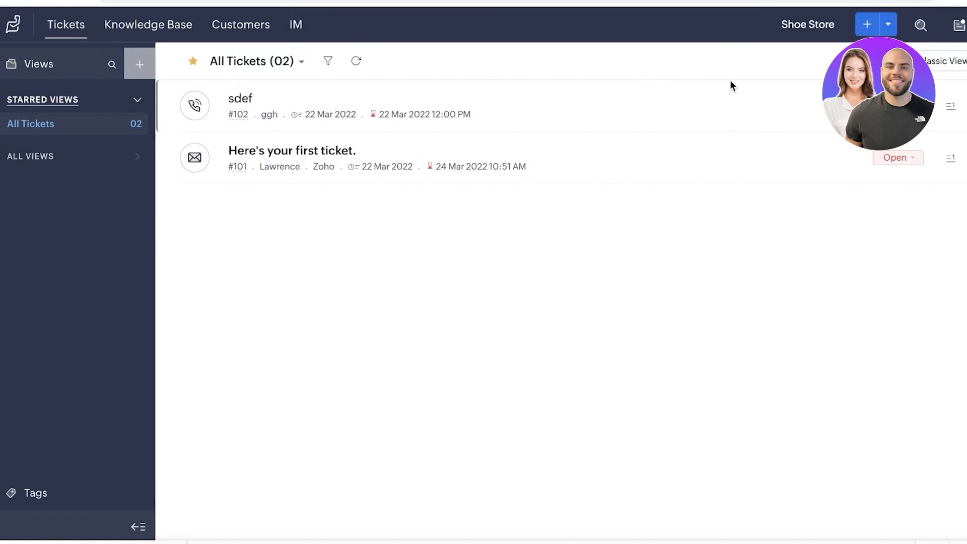
left_click(866, 24)
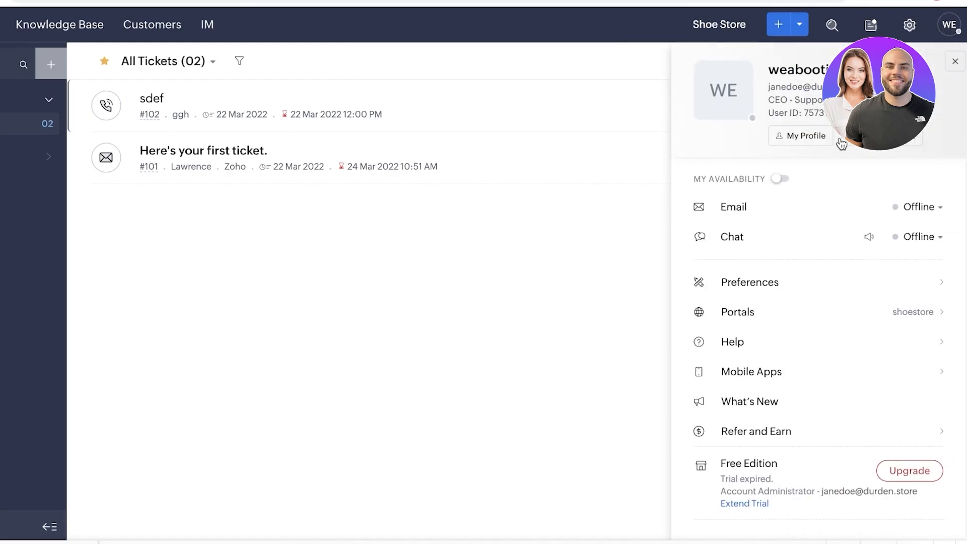
left_click(955, 62)
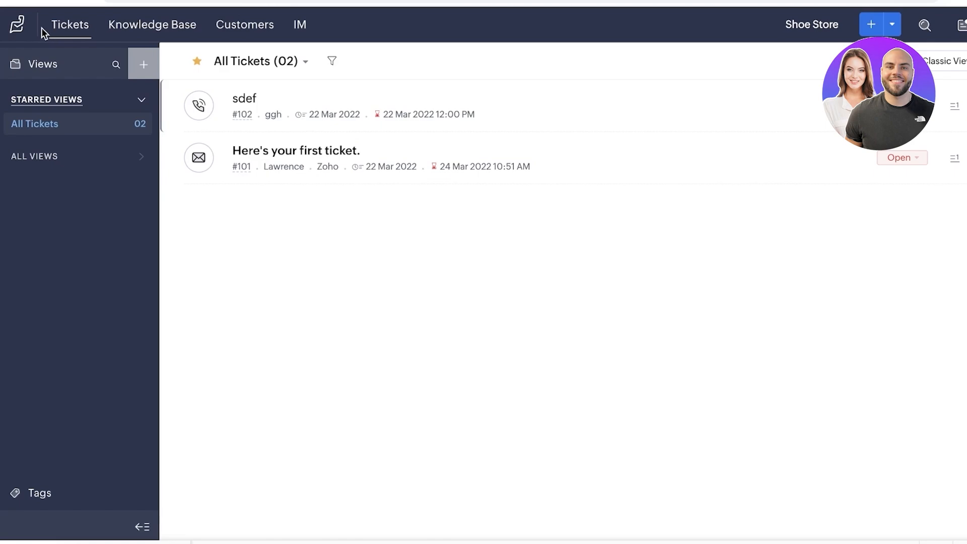
mouse_move(143, 527)
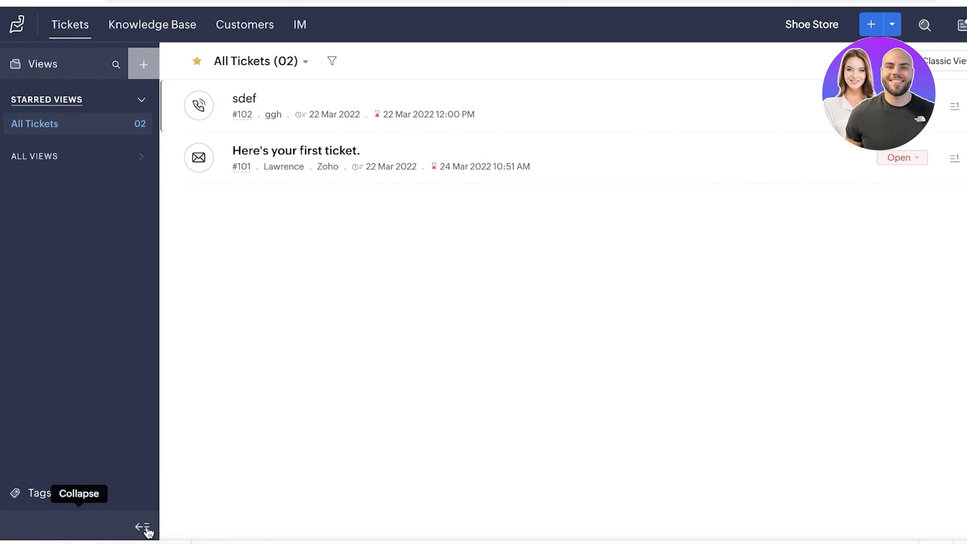
left_click(143, 528)
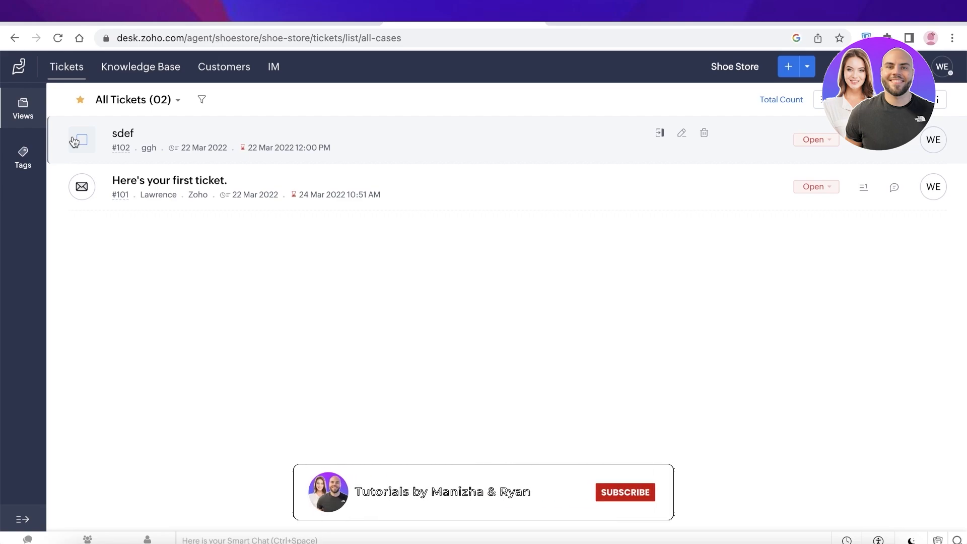
left_click(625, 491)
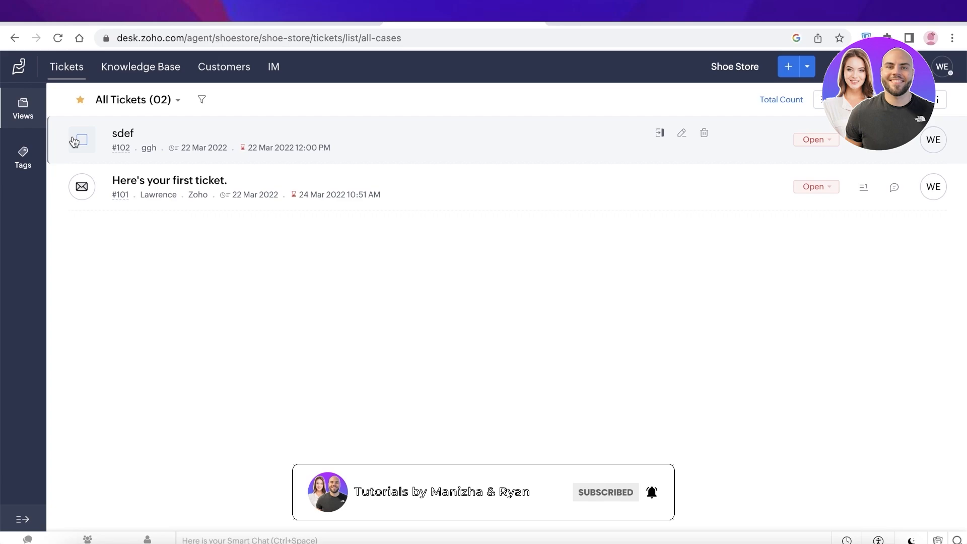